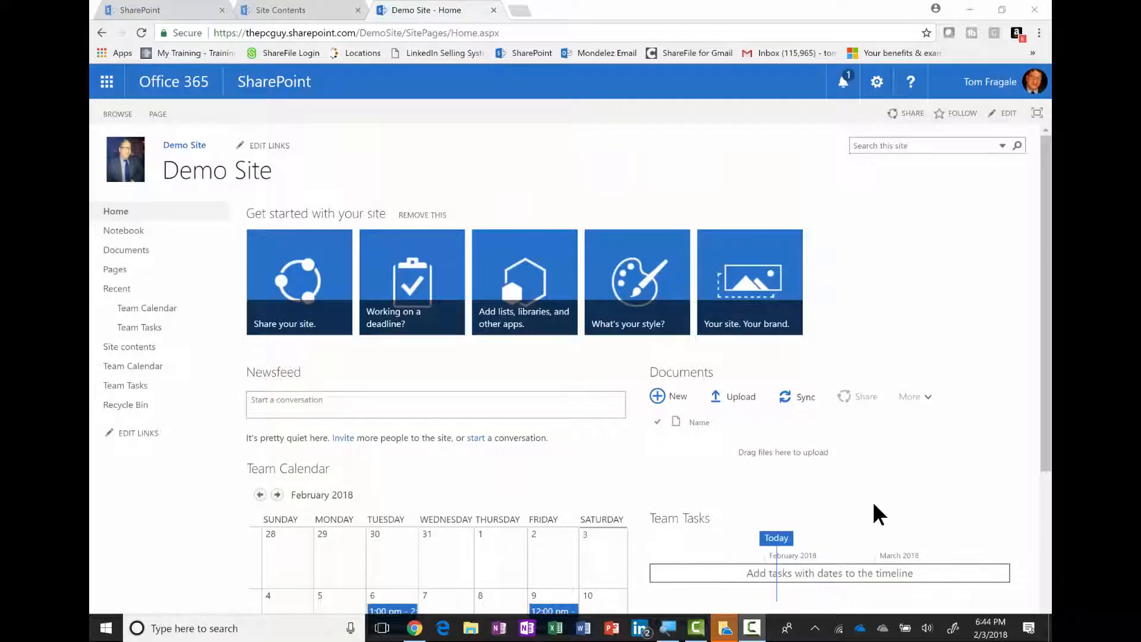
{"action": "mouse_move", "coordinate": [874, 478]}
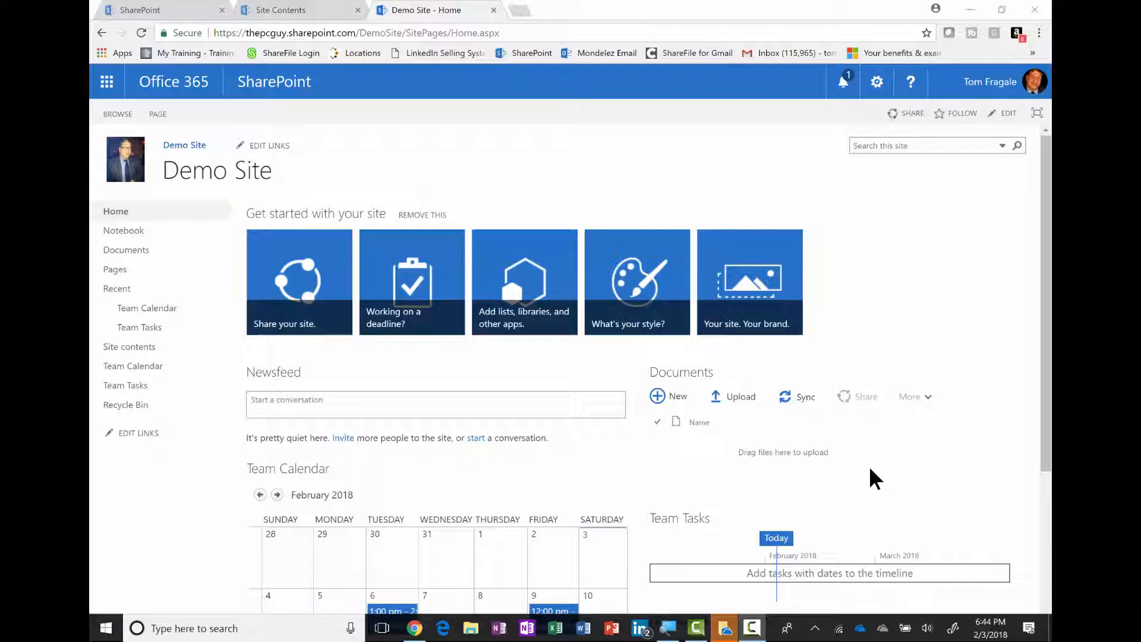
{"action": "mouse_move", "coordinate": [874, 493]}
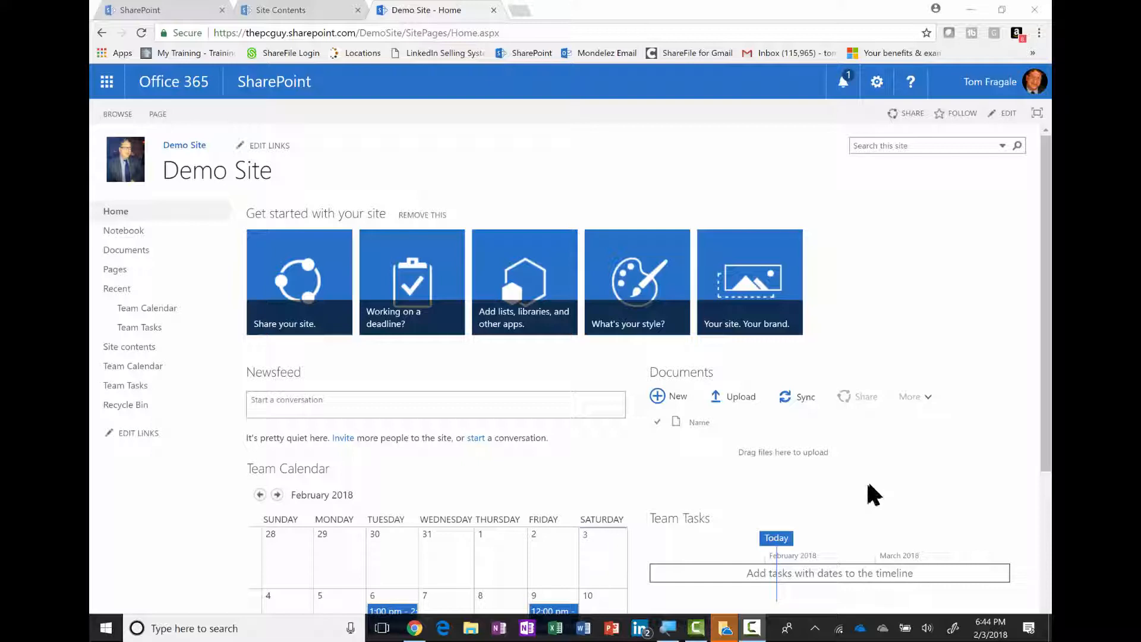
{"action": "mouse_move", "coordinate": [865, 505]}
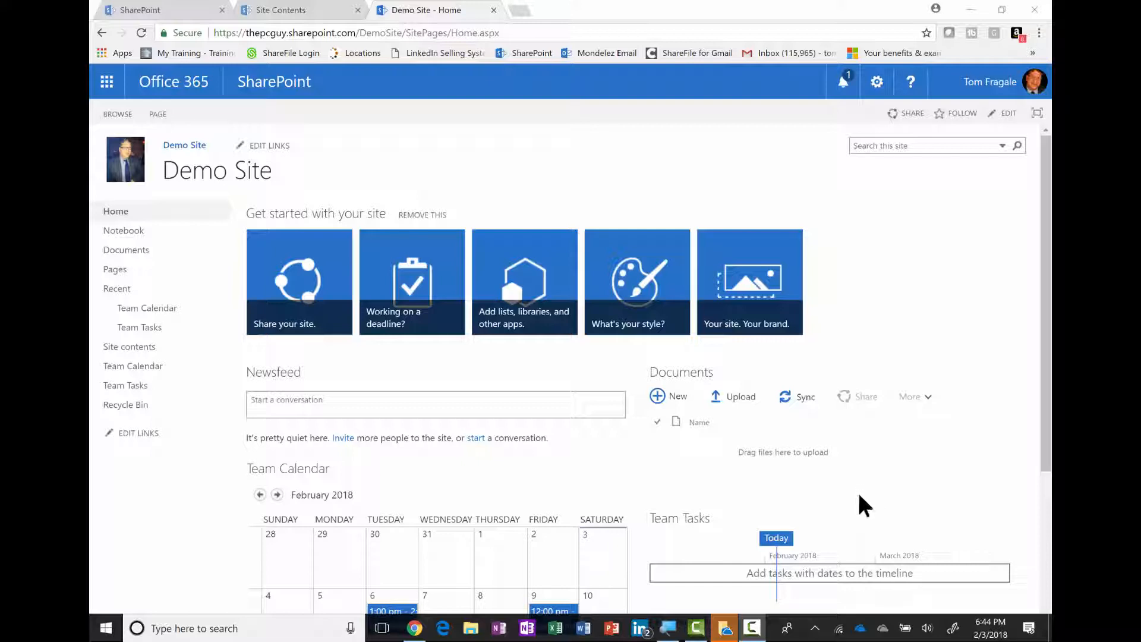
{"action": "mouse_move", "coordinate": [352, 335]}
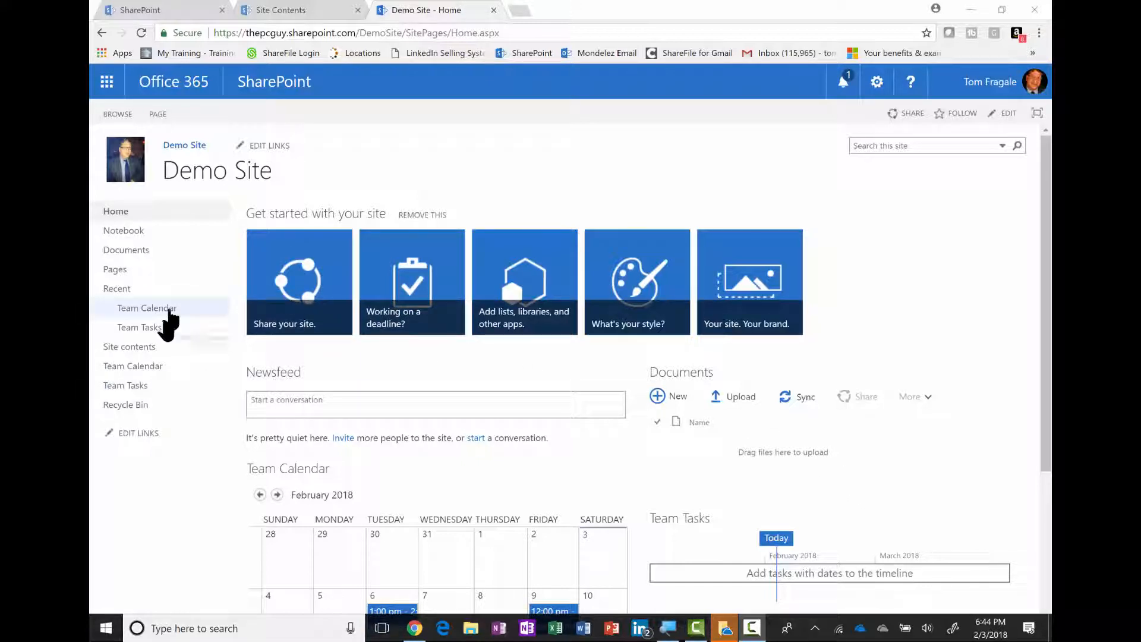
{"action": "mouse_move", "coordinate": [281, 333]}
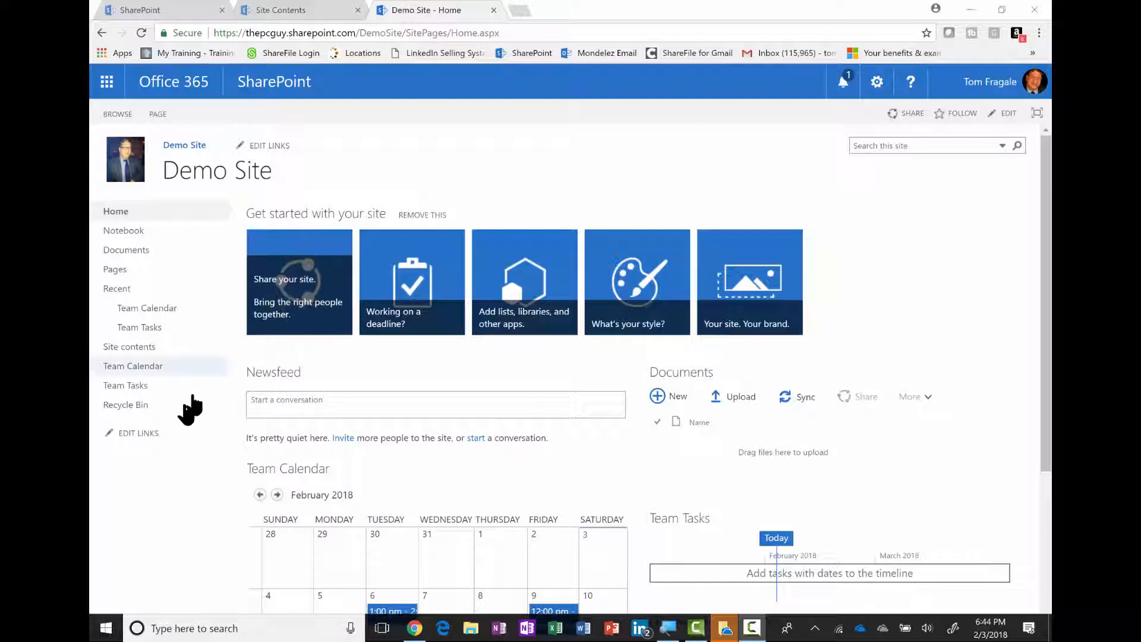
{"action": "mouse_move", "coordinate": [128, 346]}
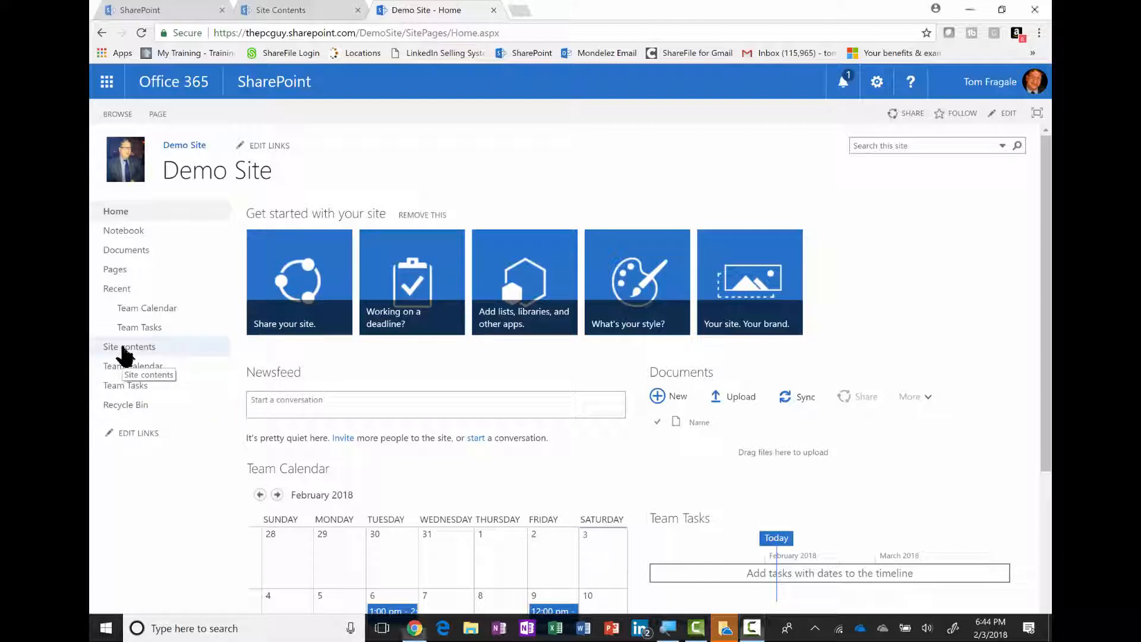
- Show the Demo Site's contents and review the New menu's item types
{"action": "left_click", "coordinate": [129, 346]}
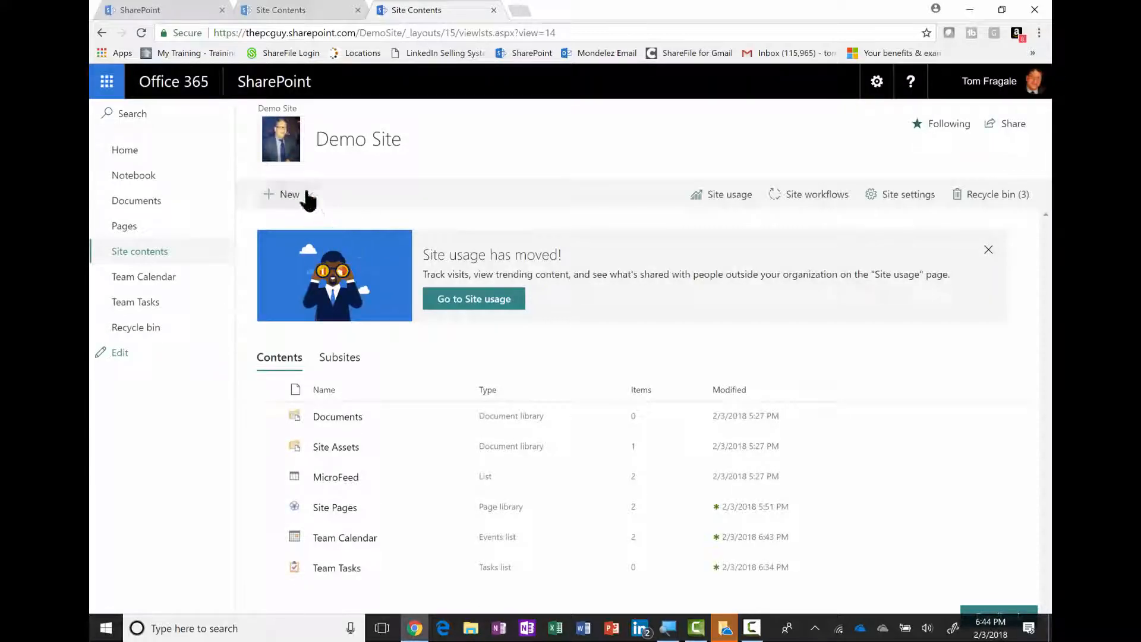
{"action": "left_click", "coordinate": [289, 193]}
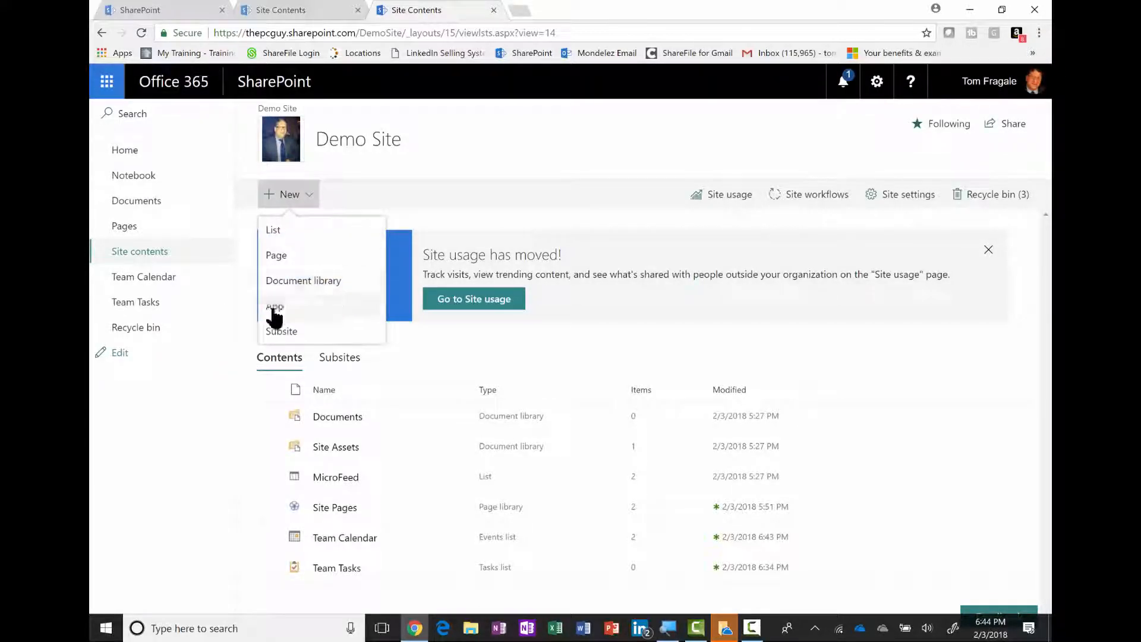
{"action": "mouse_move", "coordinate": [363, 223]}
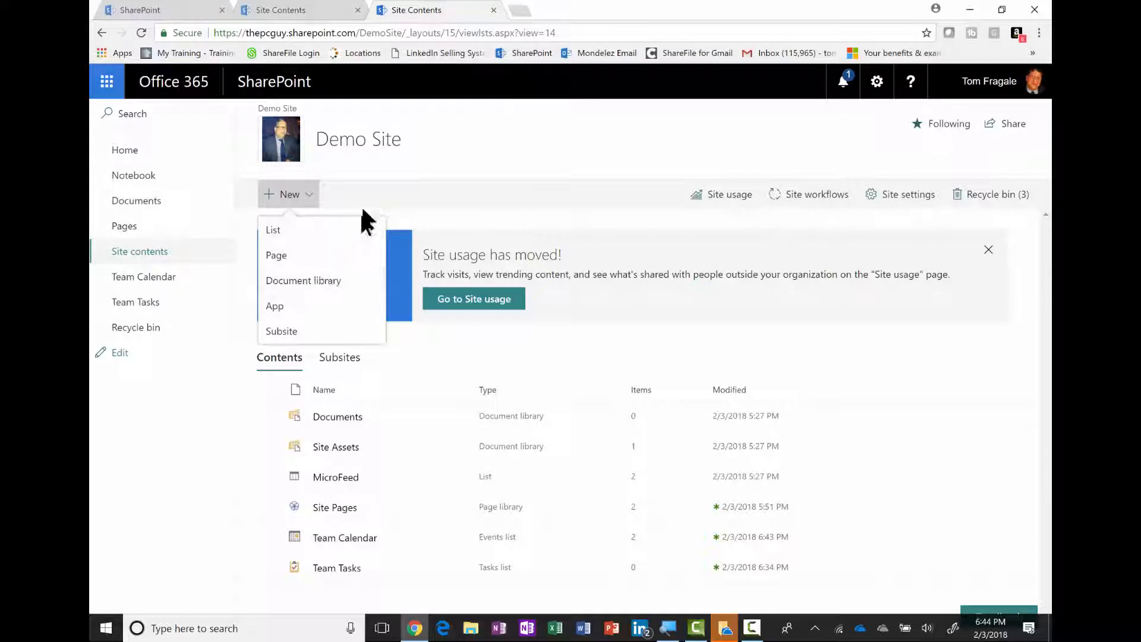
{"action": "mouse_move", "coordinate": [371, 196]}
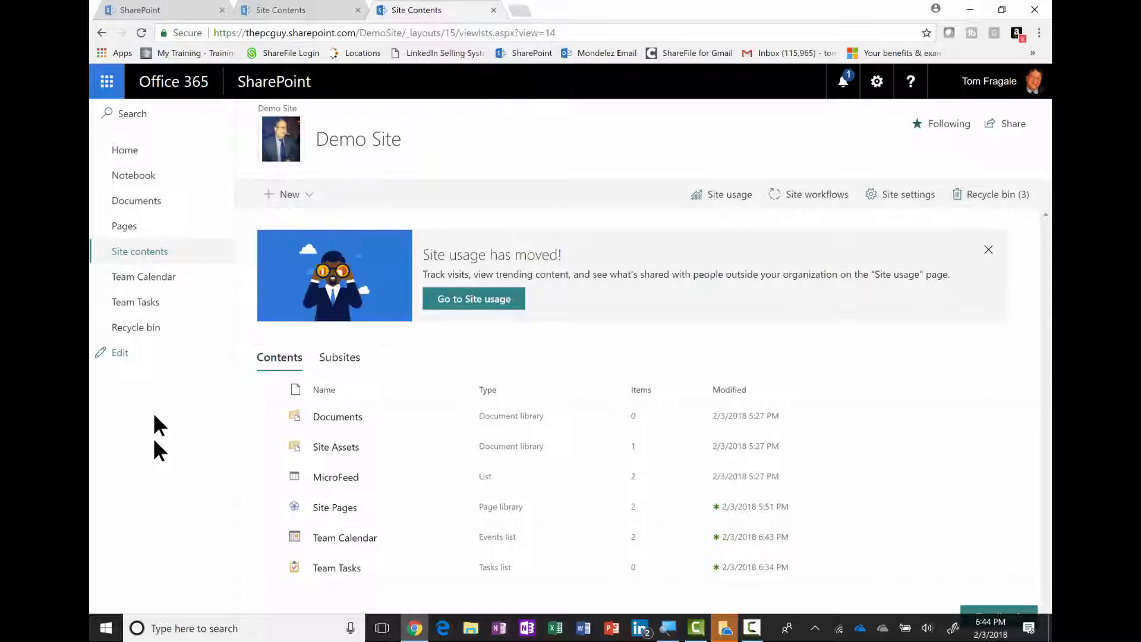
{"action": "mouse_move", "coordinate": [144, 277]}
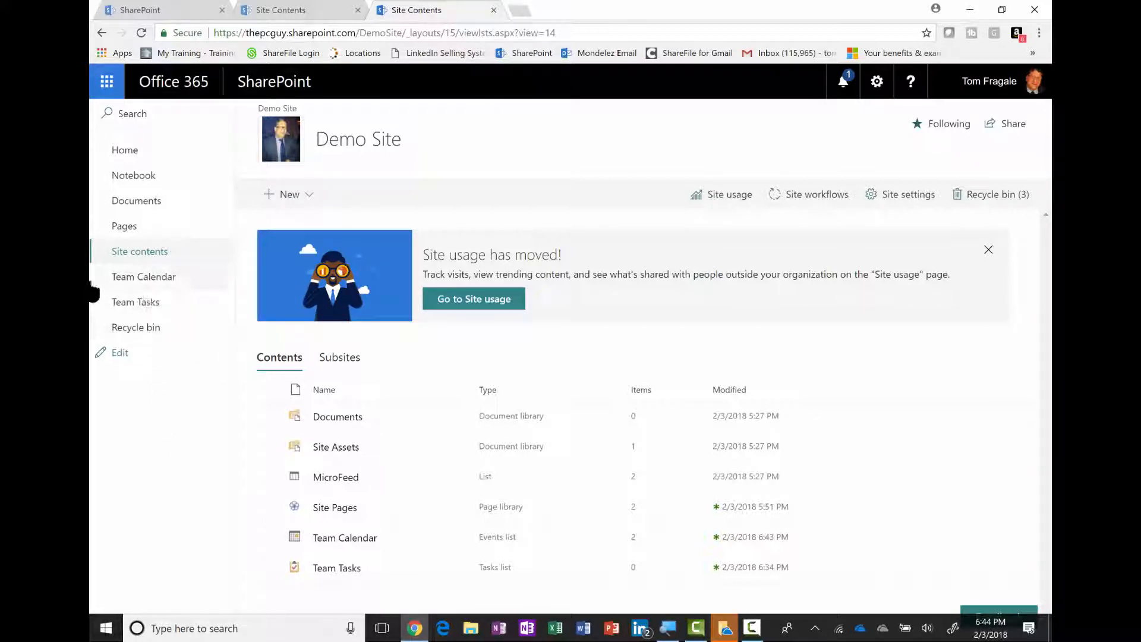
{"action": "mouse_move", "coordinate": [163, 284]}
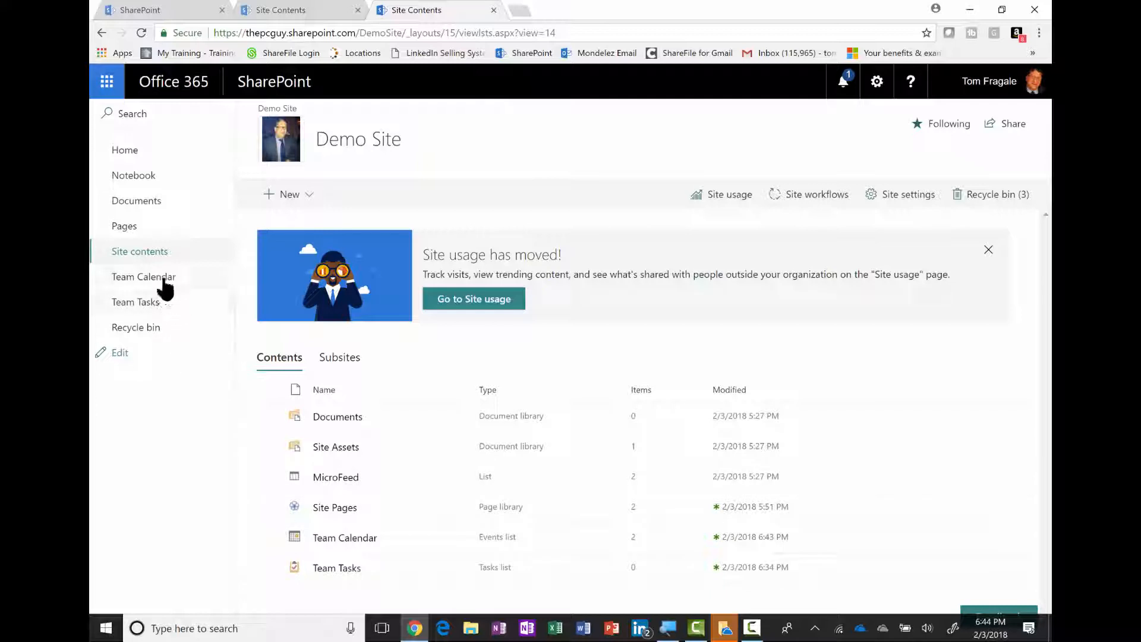
{"action": "mouse_move", "coordinate": [144, 277]}
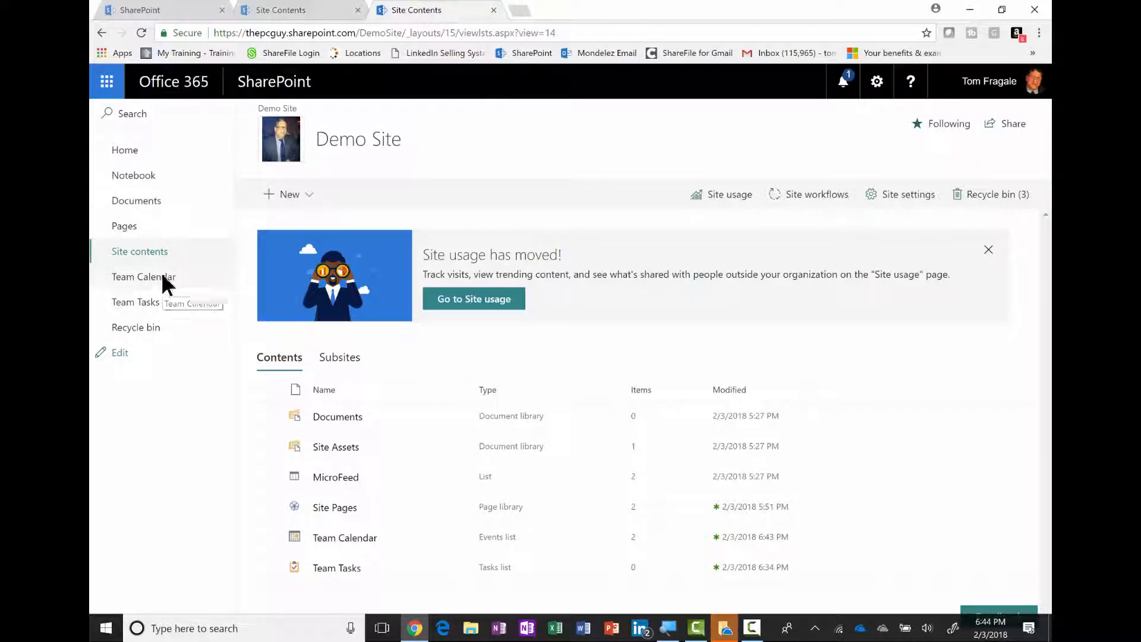
- From the Team Calendar's CALENDAR ribbon, choose Connect to Outlook
{"action": "left_click", "coordinate": [143, 277]}
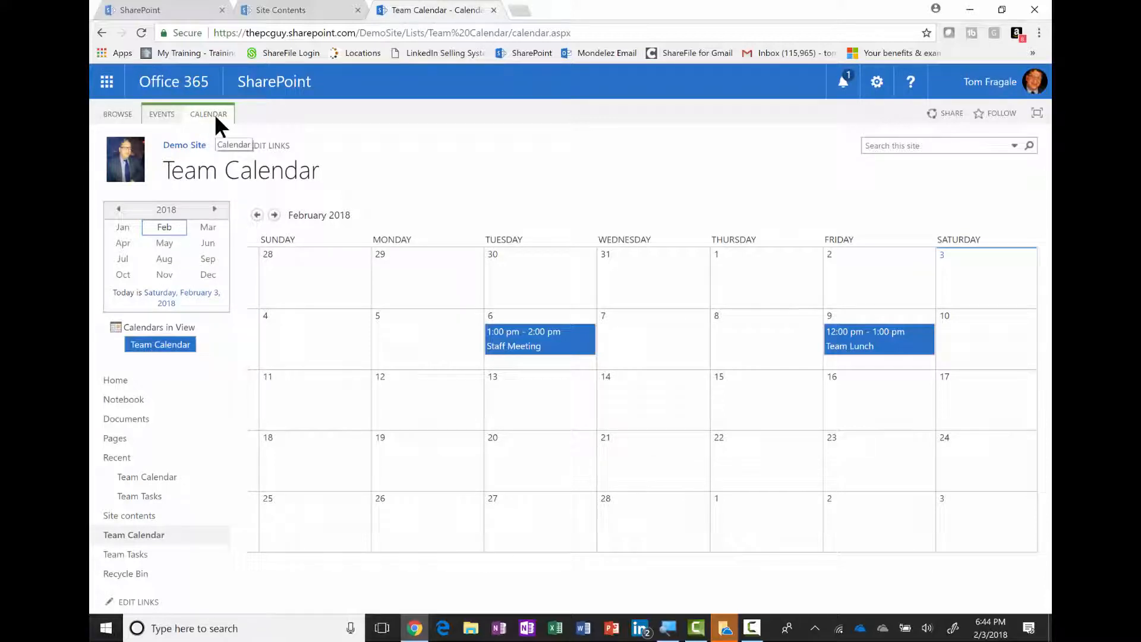
{"action": "left_click", "coordinate": [208, 114]}
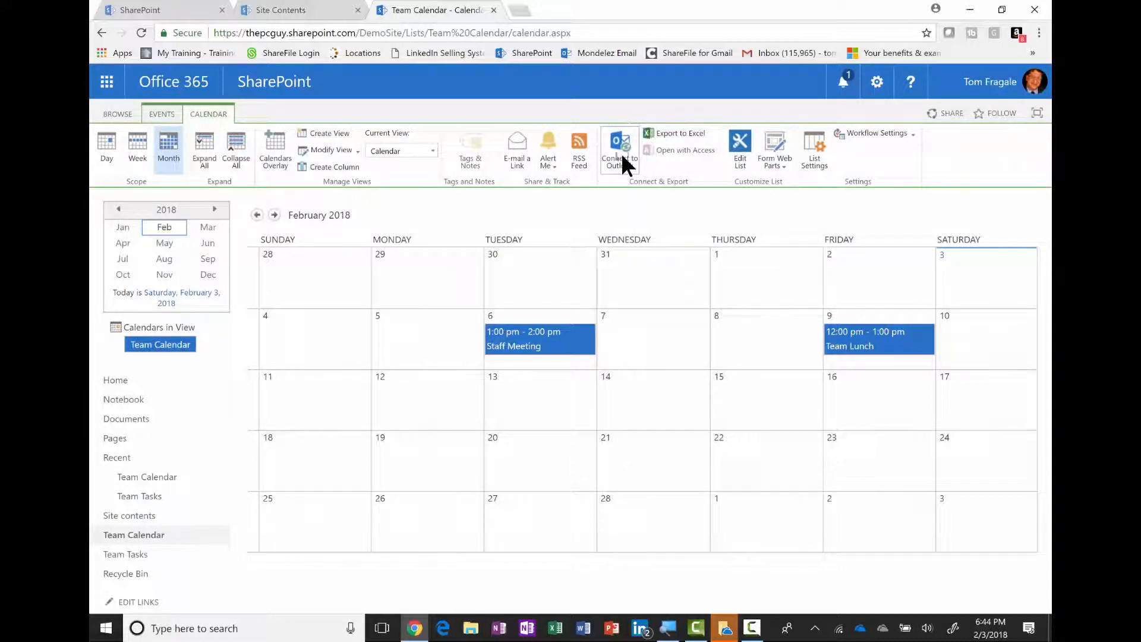
{"action": "mouse_move", "coordinate": [618, 150]}
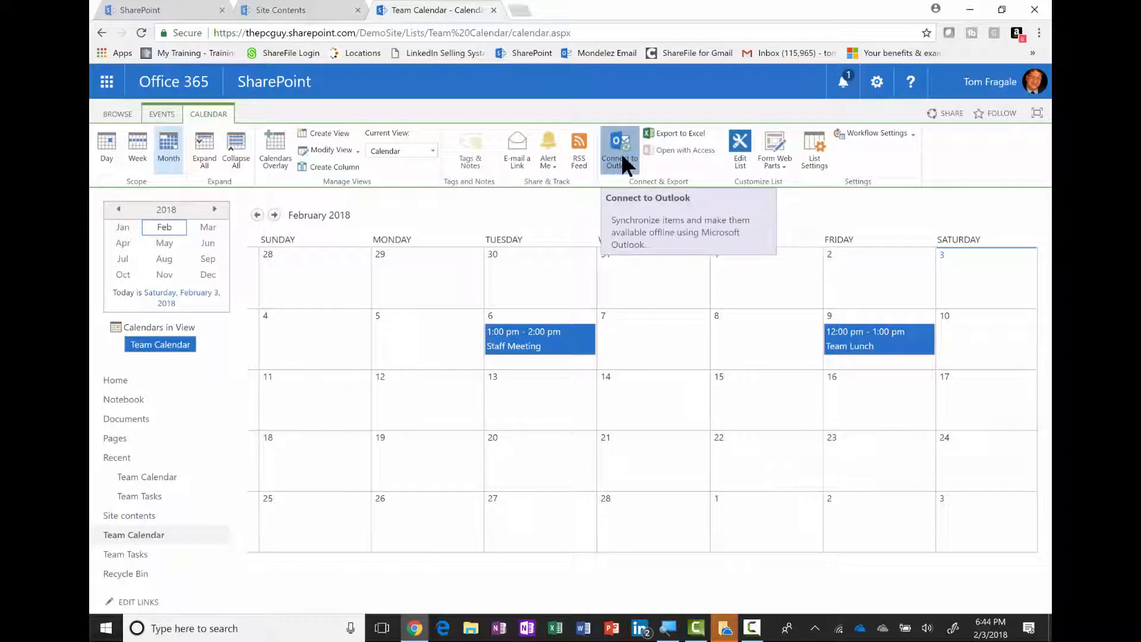
{"action": "left_click", "coordinate": [618, 150]}
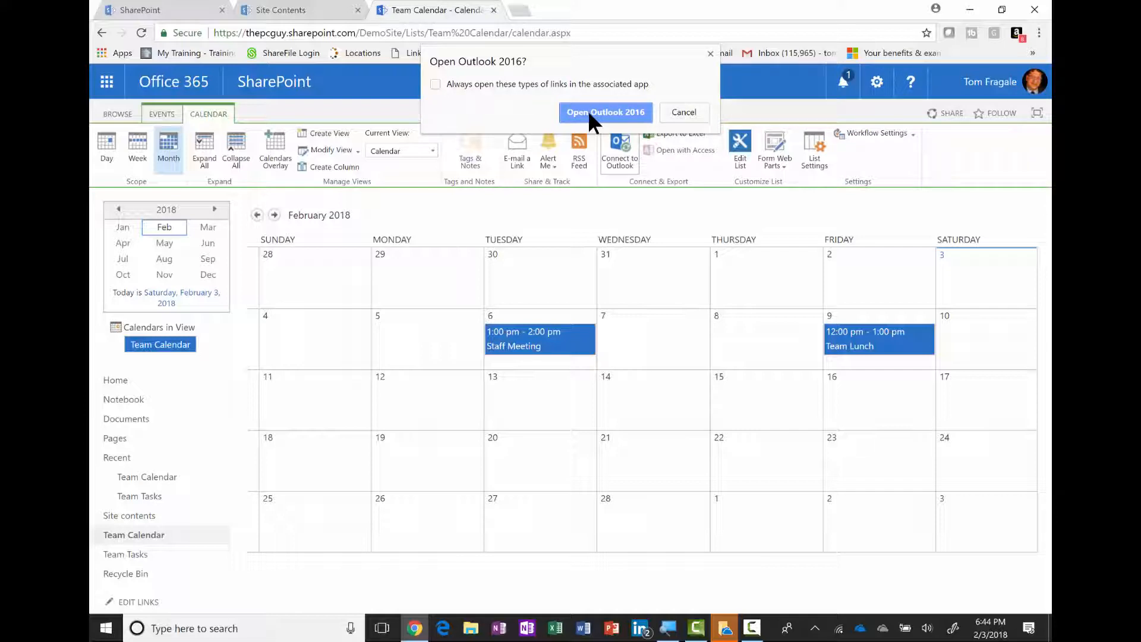
- Launch Outlook 2016 and submit the work account password in Windows Security
{"action": "left_click", "coordinate": [605, 112]}
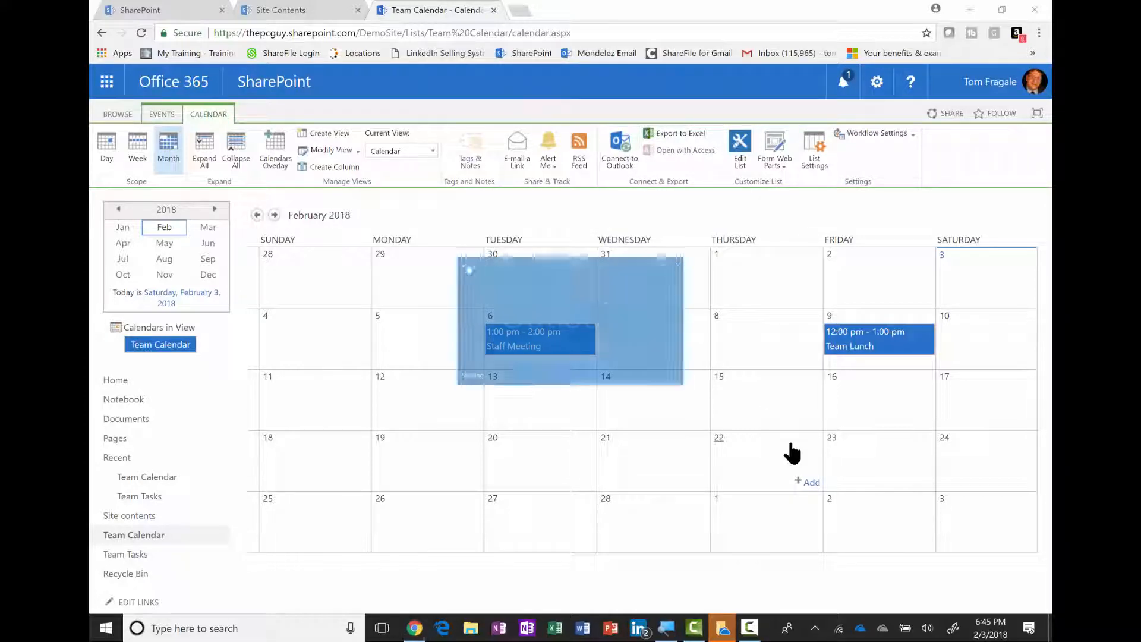
{"action": "left_click", "coordinate": [754, 628]}
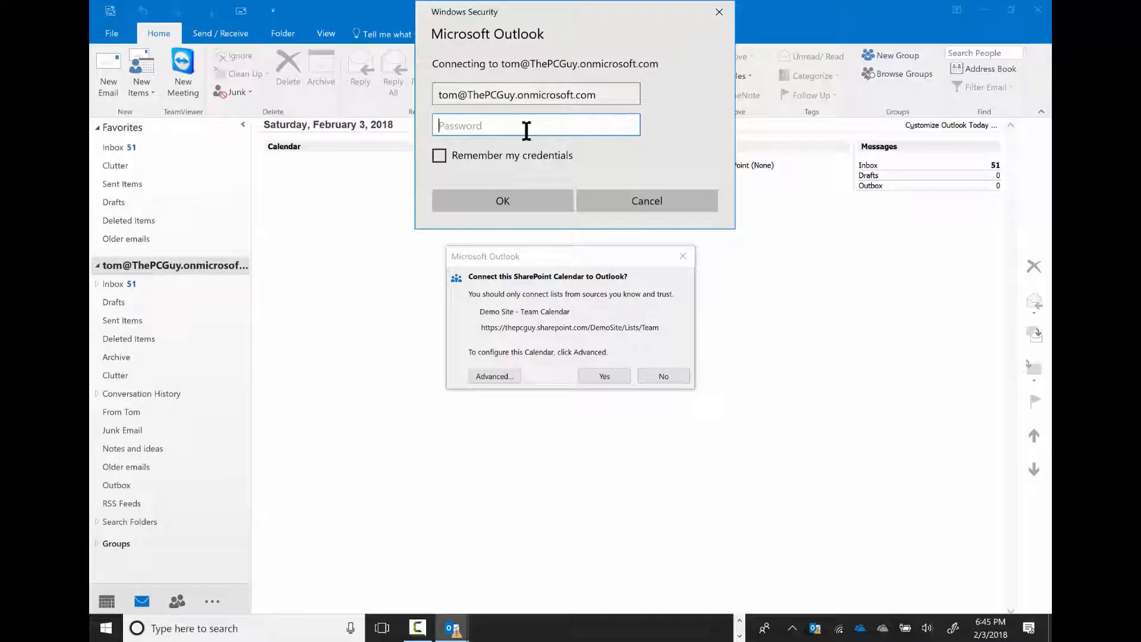
{"action": "type", "text": "password"}
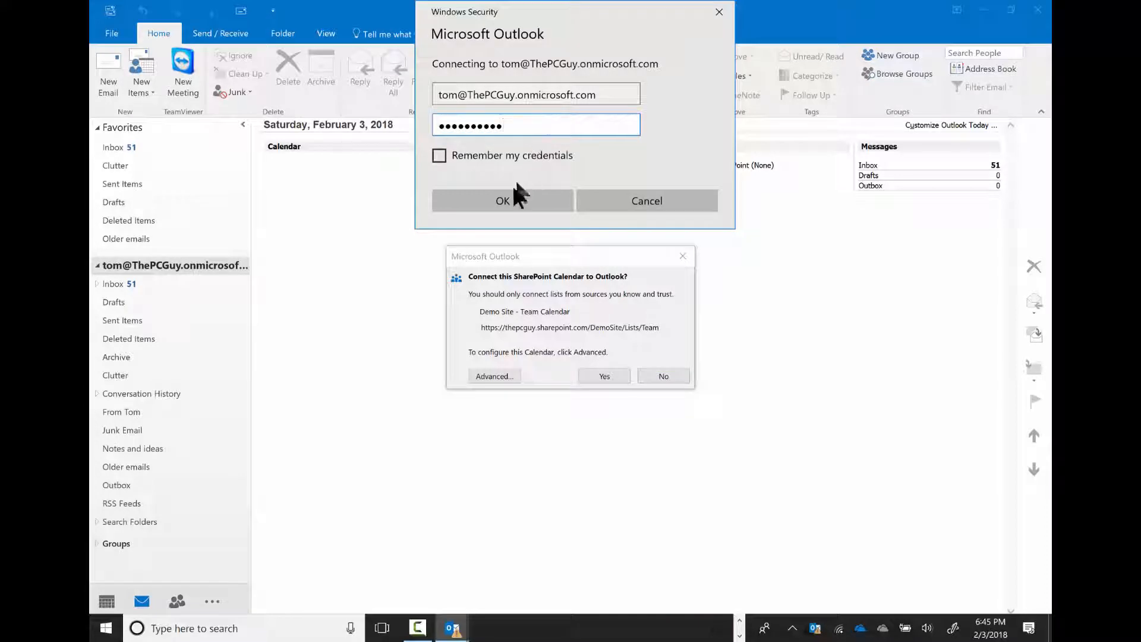
{"action": "left_click", "coordinate": [502, 201]}
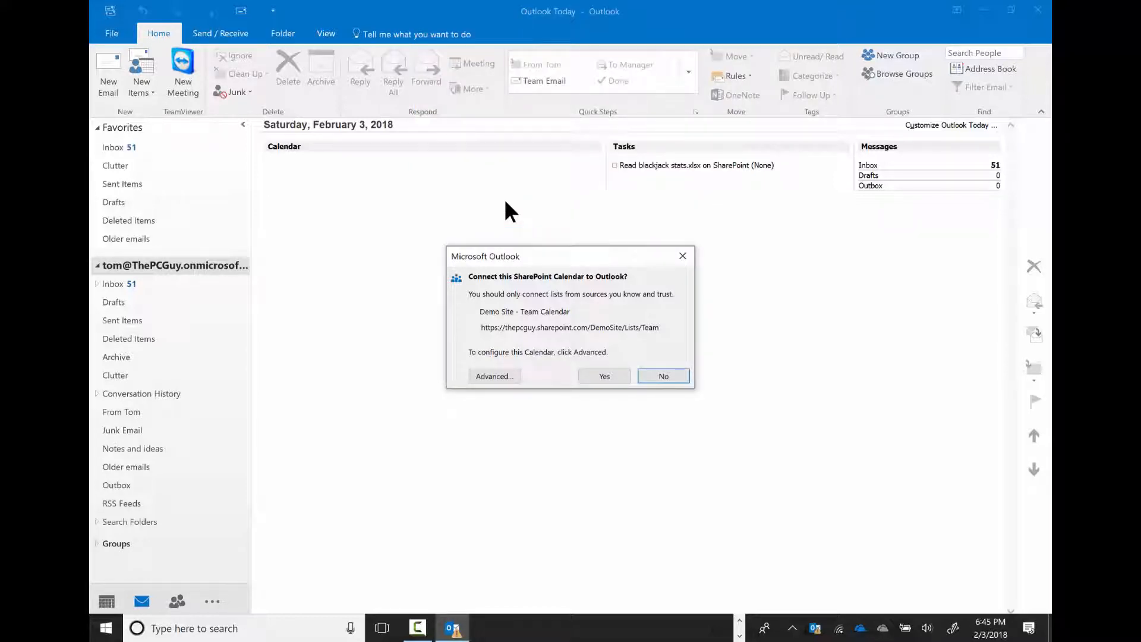
{"action": "mouse_move", "coordinate": [473, 295]}
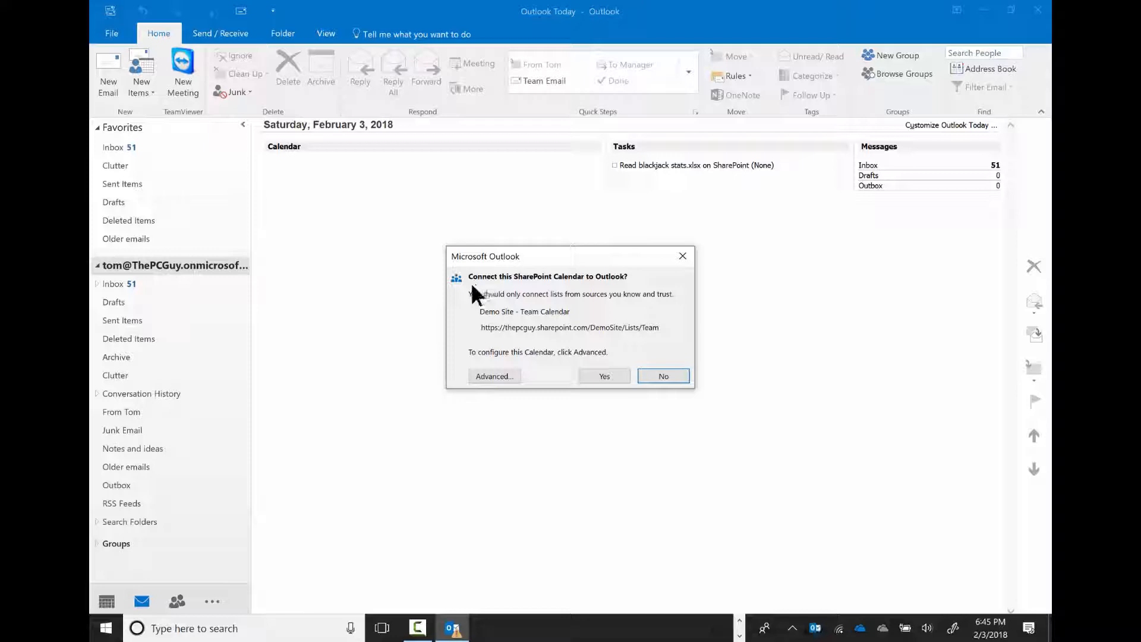
{"action": "mouse_move", "coordinate": [494, 302]}
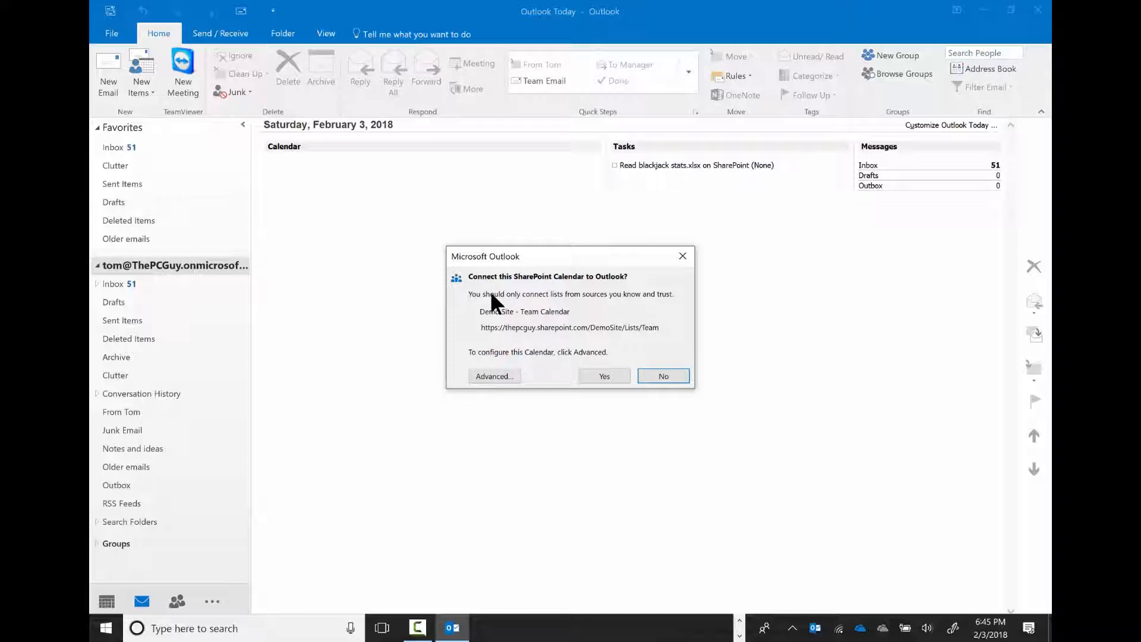
{"action": "mouse_move", "coordinate": [521, 298]}
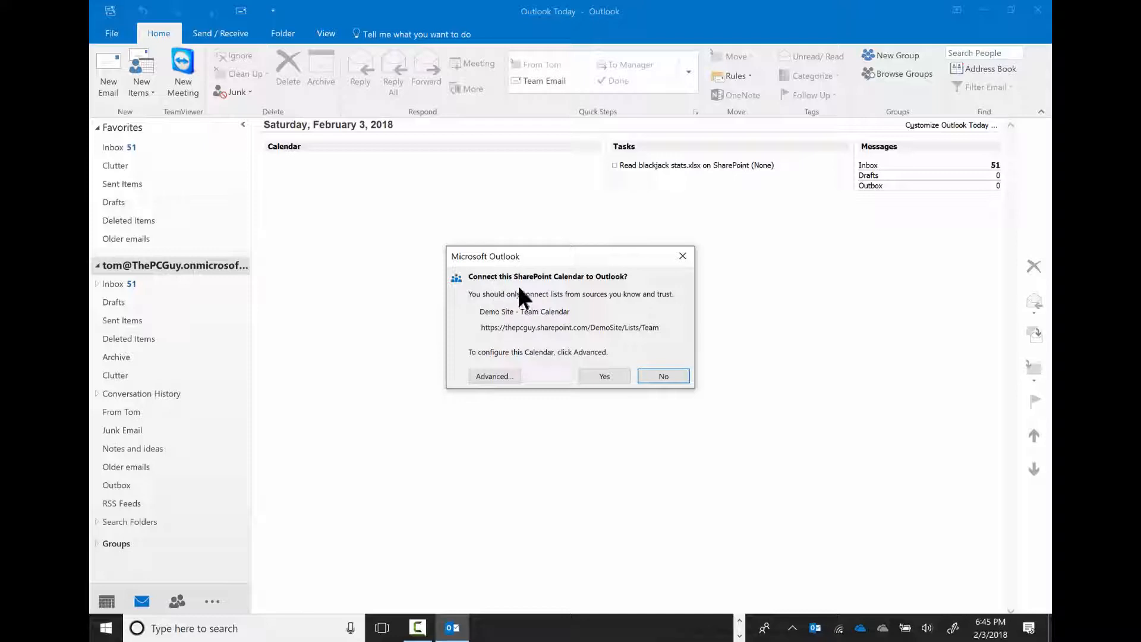
{"action": "mouse_move", "coordinate": [528, 292]}
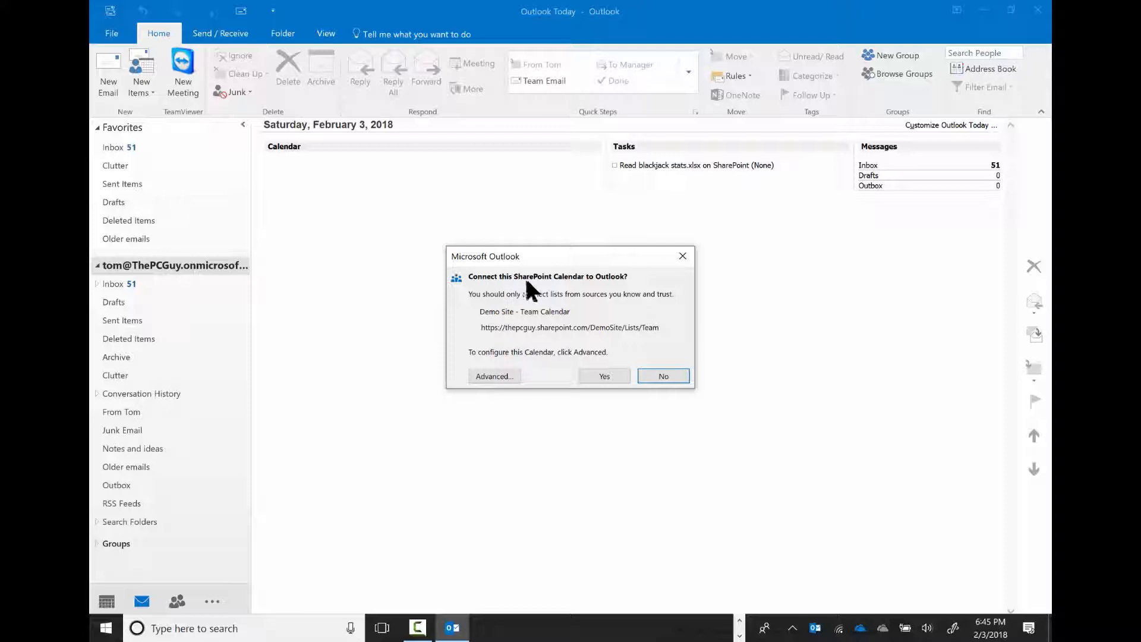
{"action": "mouse_move", "coordinate": [619, 295]}
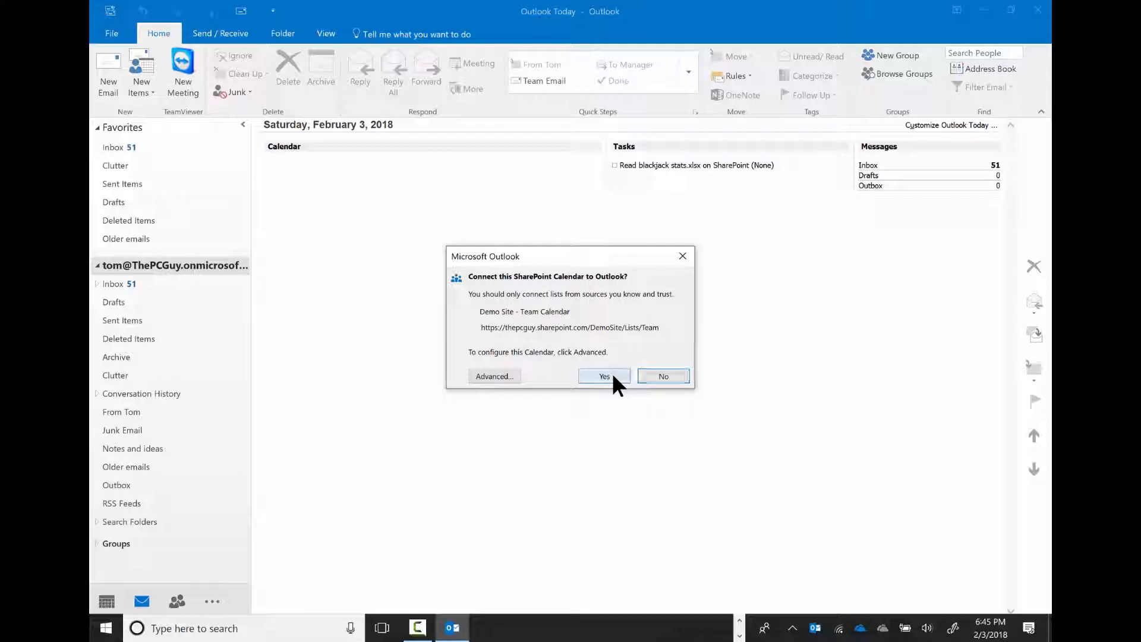
- Answer Yes to connecting the Demo Site - Team Calendar to Outlook
{"action": "left_click", "coordinate": [604, 376]}
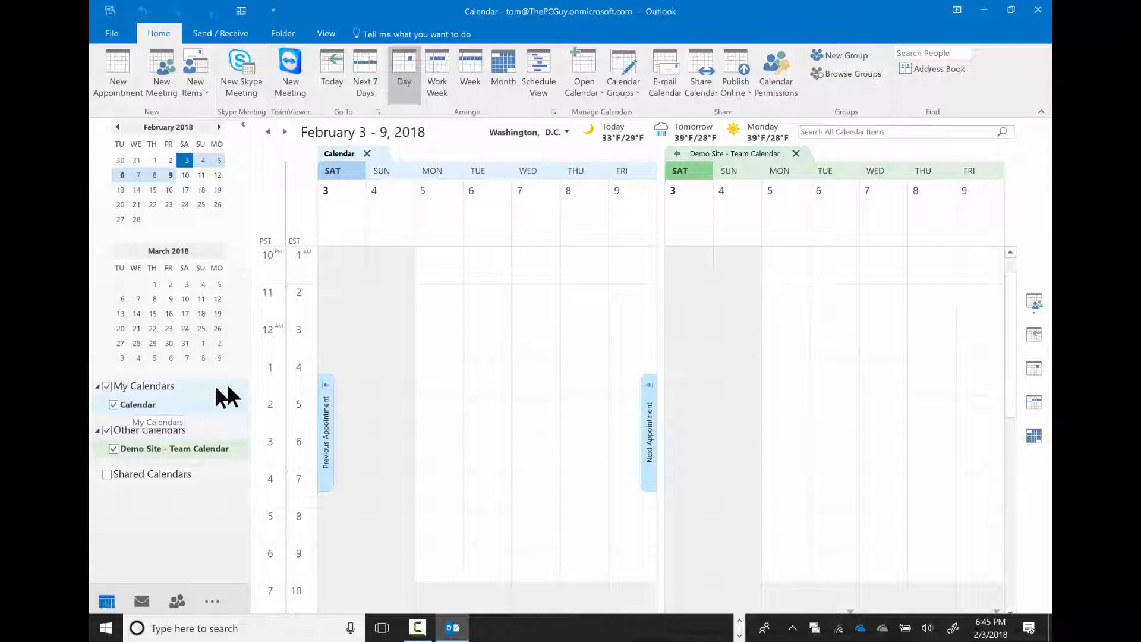
{"action": "mouse_move", "coordinate": [916, 394]}
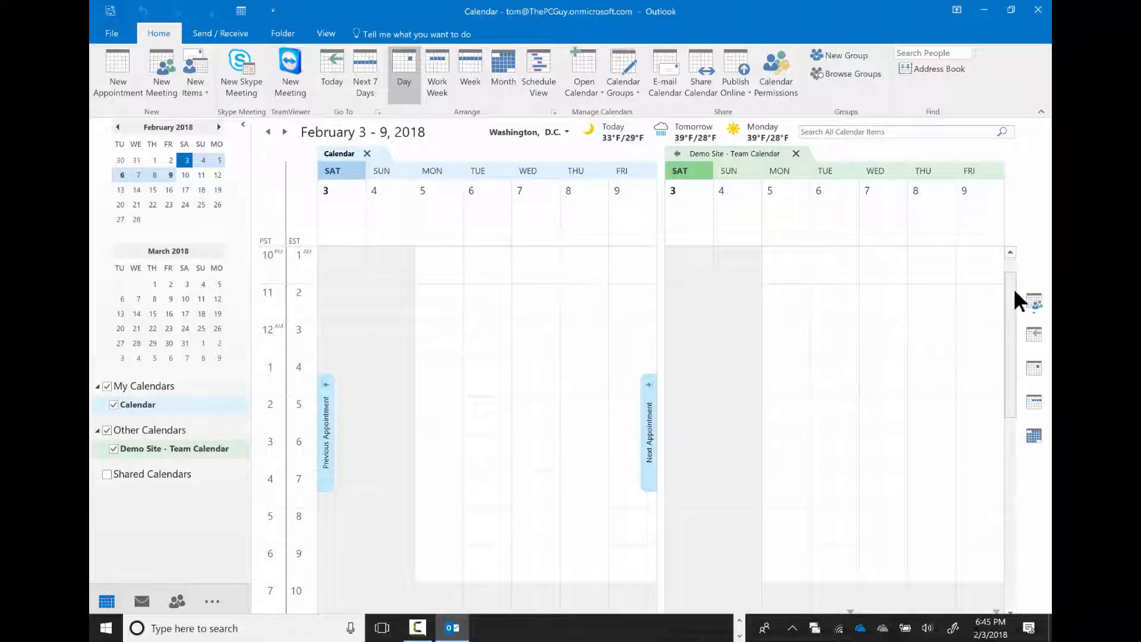
- Scroll the week view down to the Staff Meeting and Team Lunch events
{"action": "scroll", "scroll_direction": "down", "scroll_amount": 3}
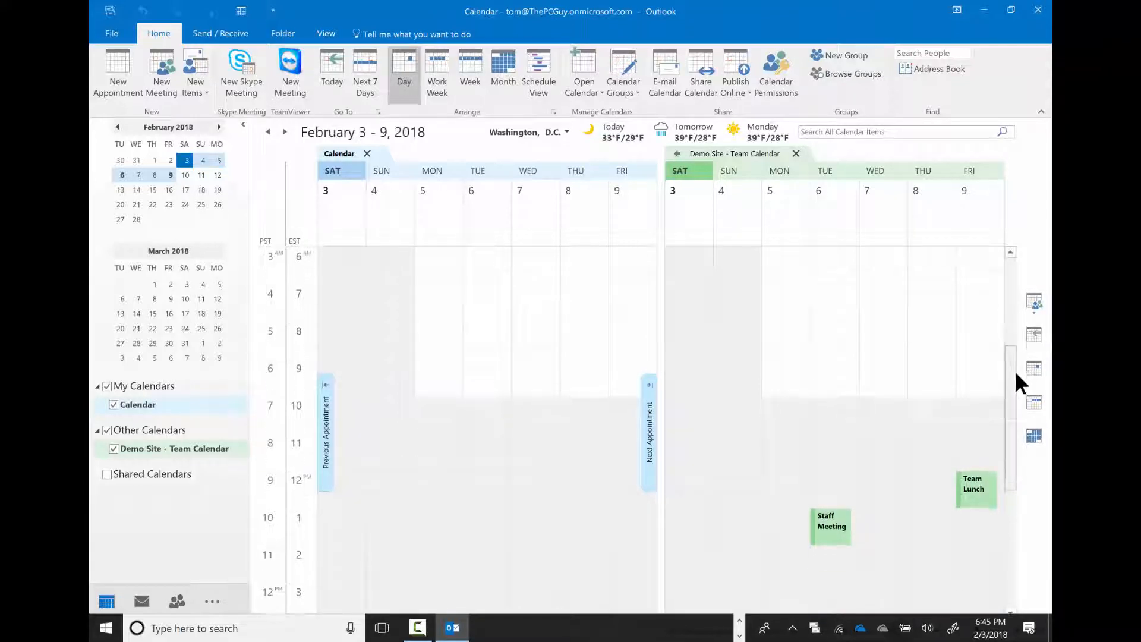
{"action": "scroll", "scroll_direction": "down", "scroll_amount": 3}
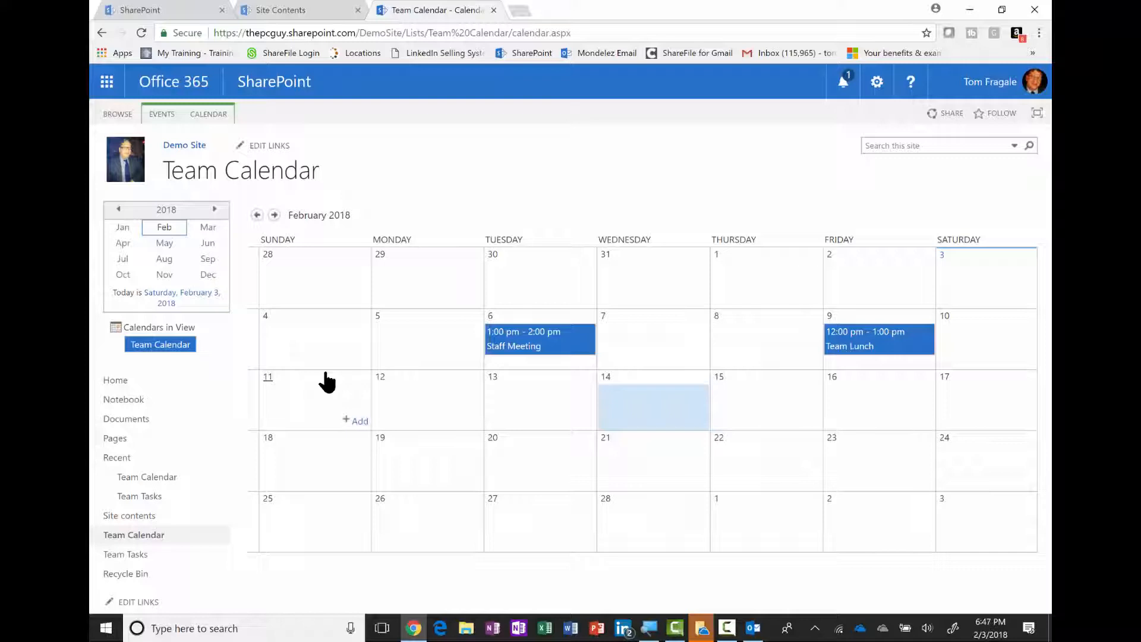
{"action": "mouse_move", "coordinate": [382, 429]}
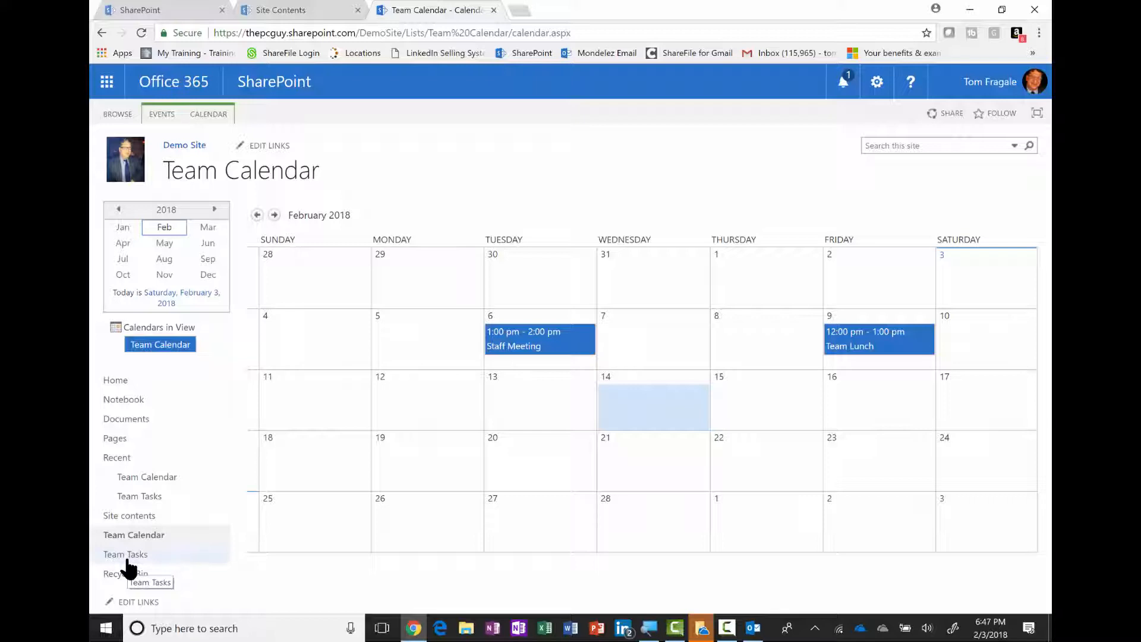
- Open the empty Team Tasks list from the Quick Launch navigation
{"action": "left_click", "coordinate": [125, 554]}
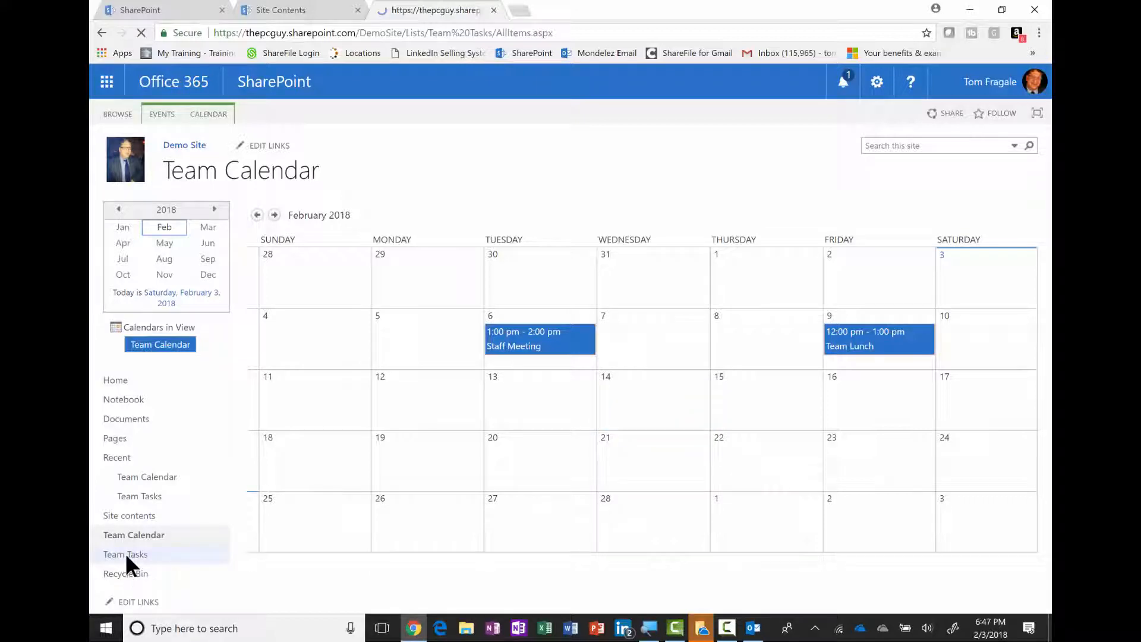
{"action": "left_click", "coordinate": [124, 554]}
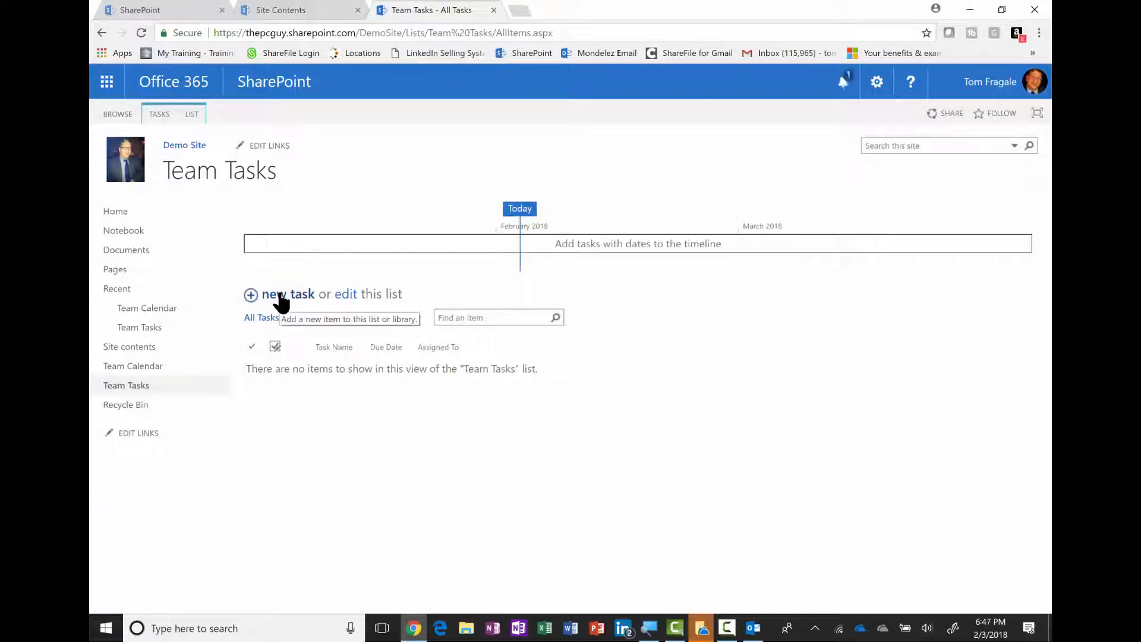
- Create and save a new task named 'Make Copies for the meeting'
{"action": "left_click", "coordinate": [288, 294]}
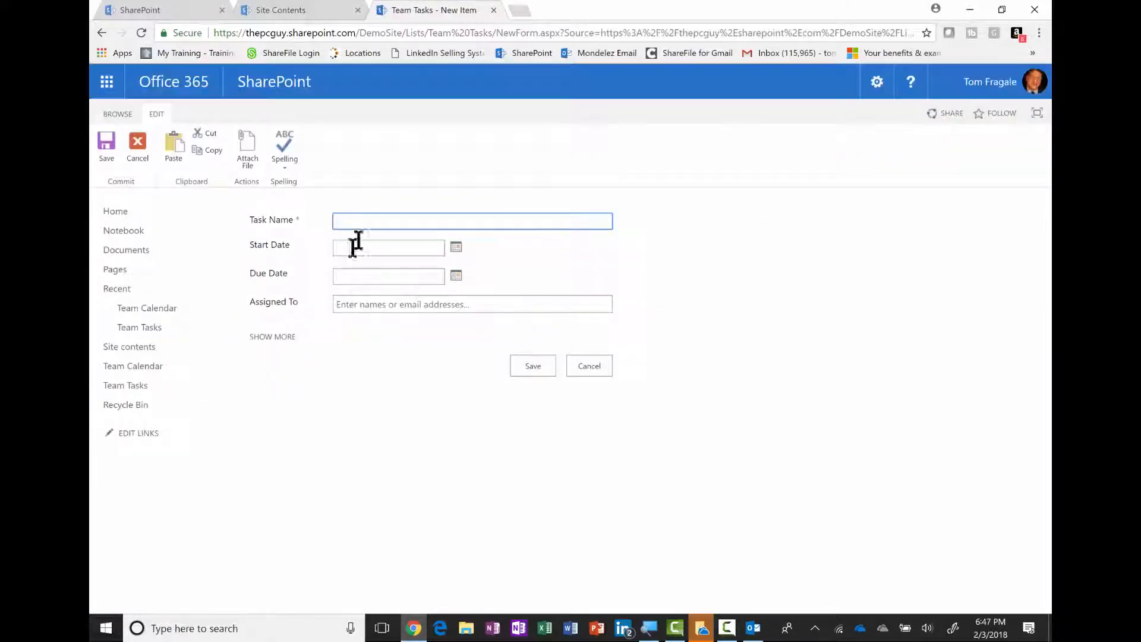
{"action": "type", "text": "Make"}
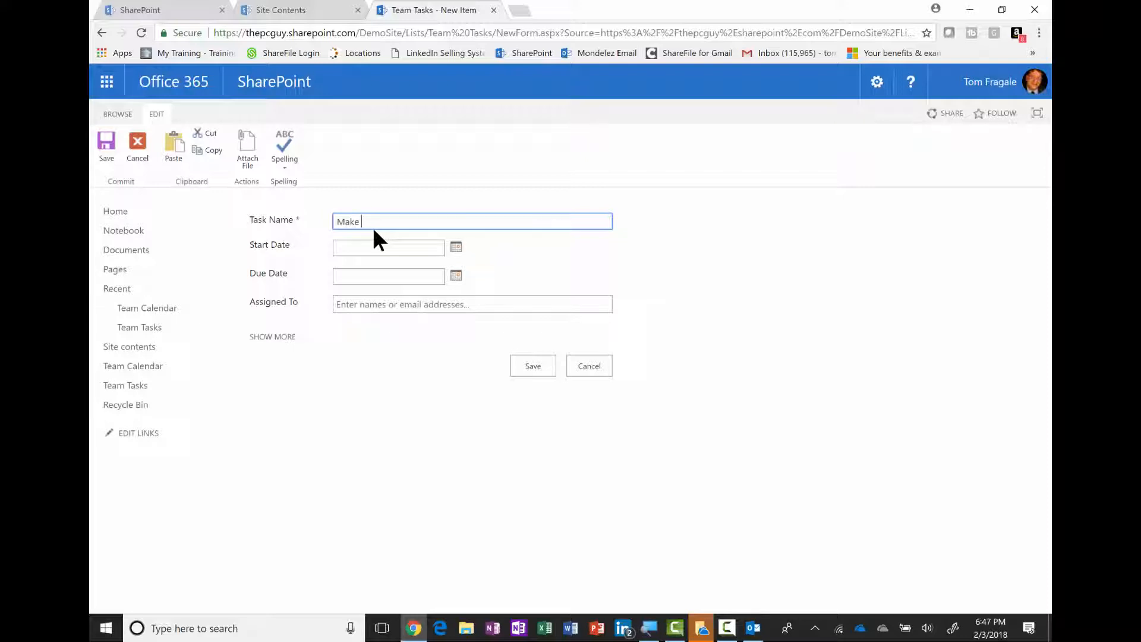
{"action": "type", "text": "Copies from"}
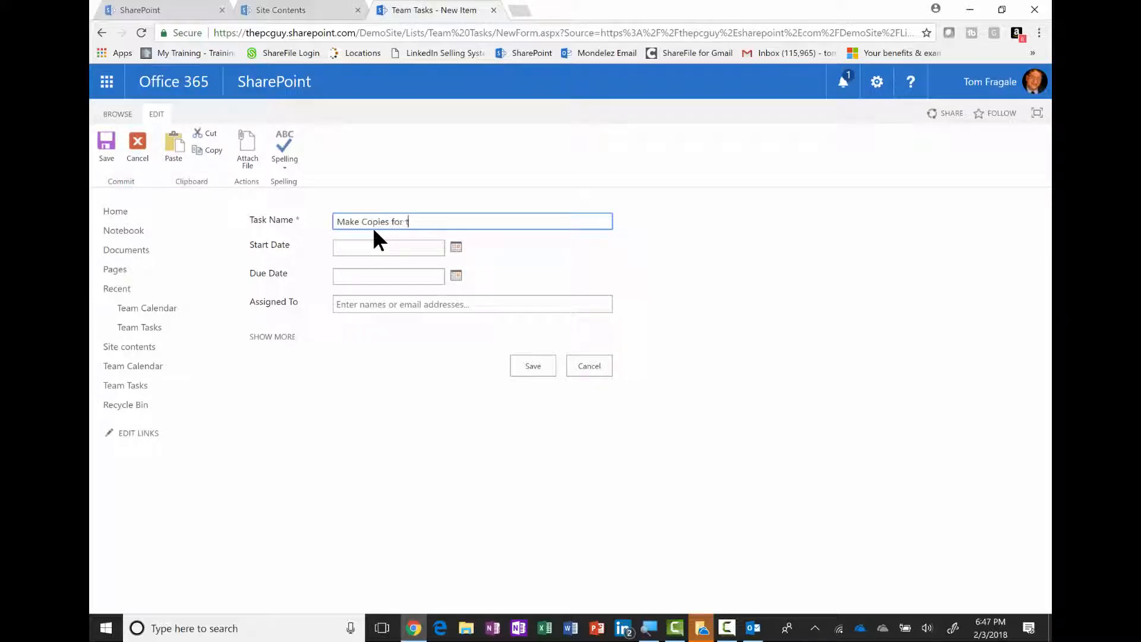
{"action": "type", "text": "he meeting"}
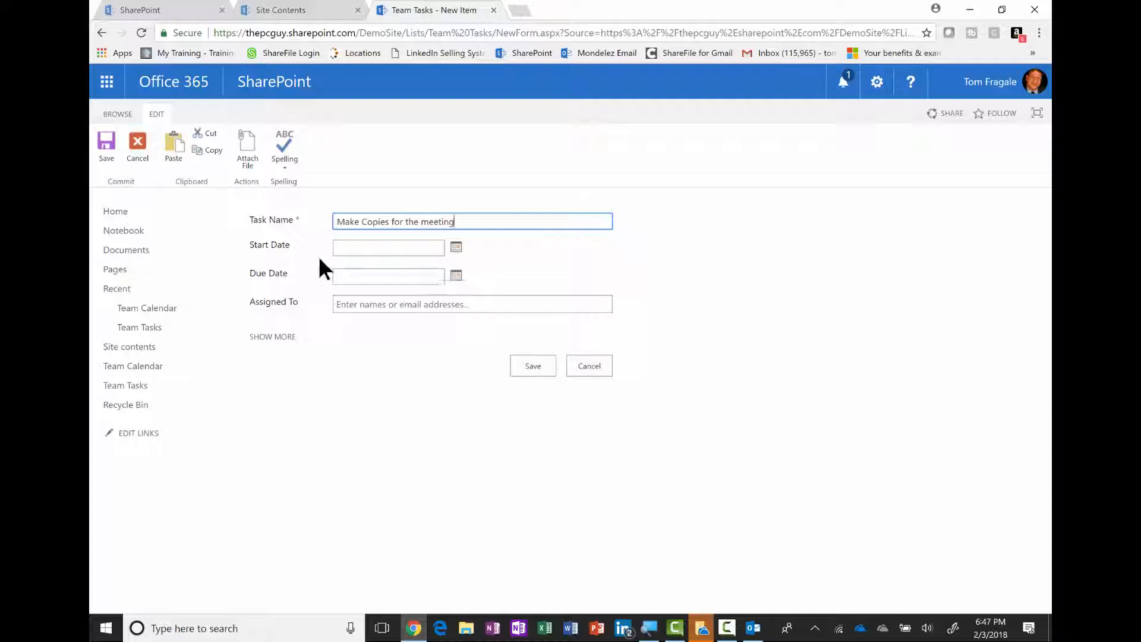
{"action": "left_click", "coordinate": [533, 365]}
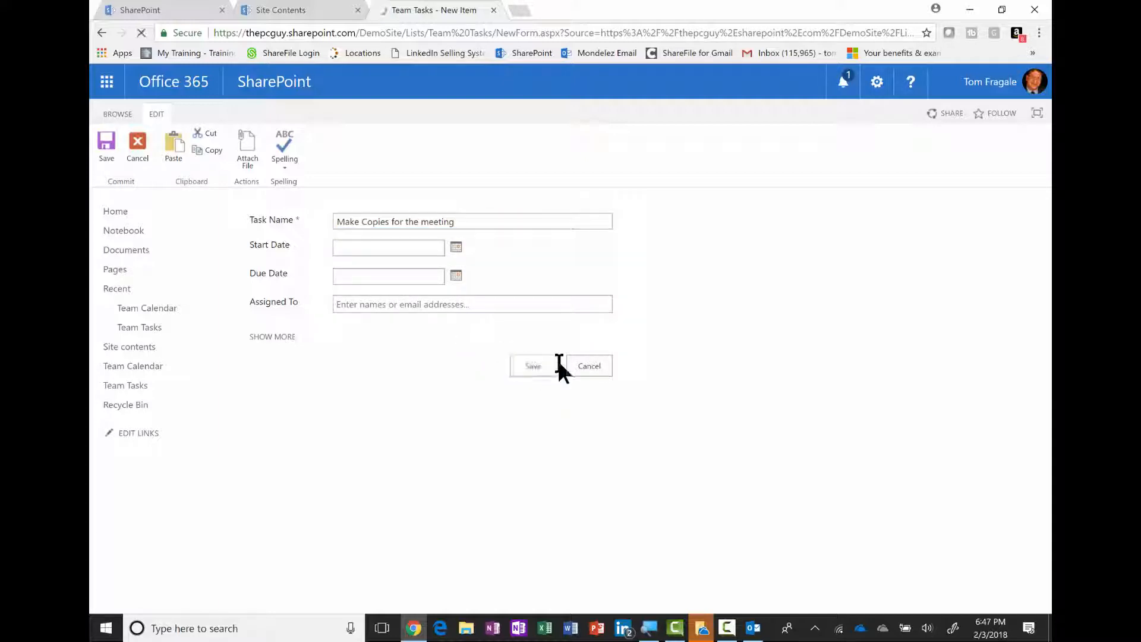
- Return to the All Tasks view listing 'Make Copies for the meeting'
{"action": "left_click", "coordinate": [533, 365]}
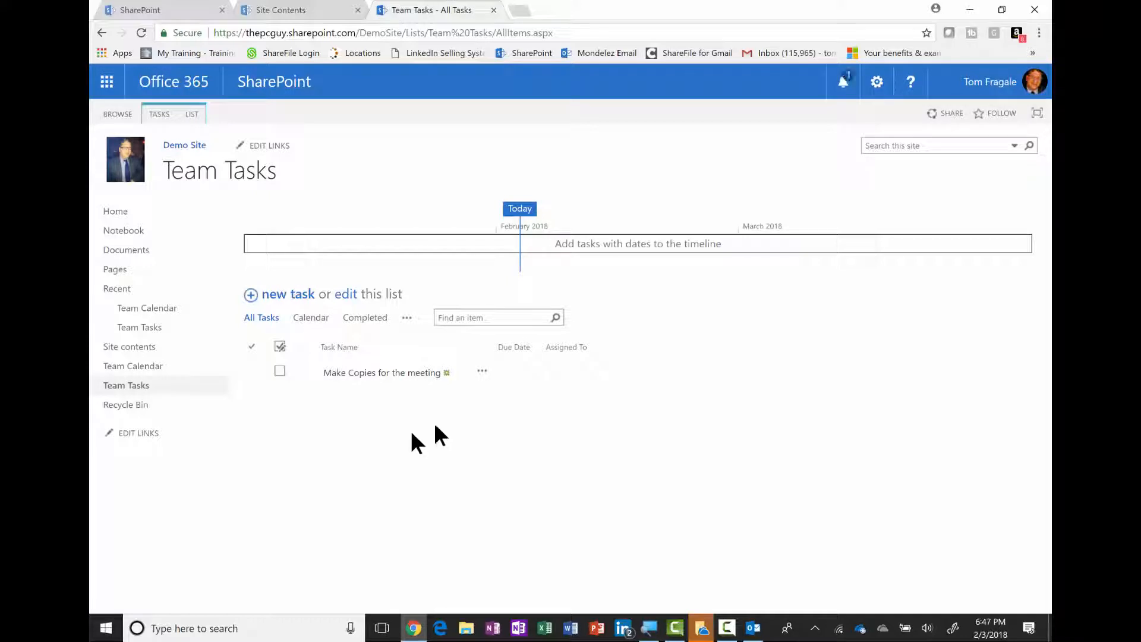
{"action": "mouse_move", "coordinate": [466, 422]}
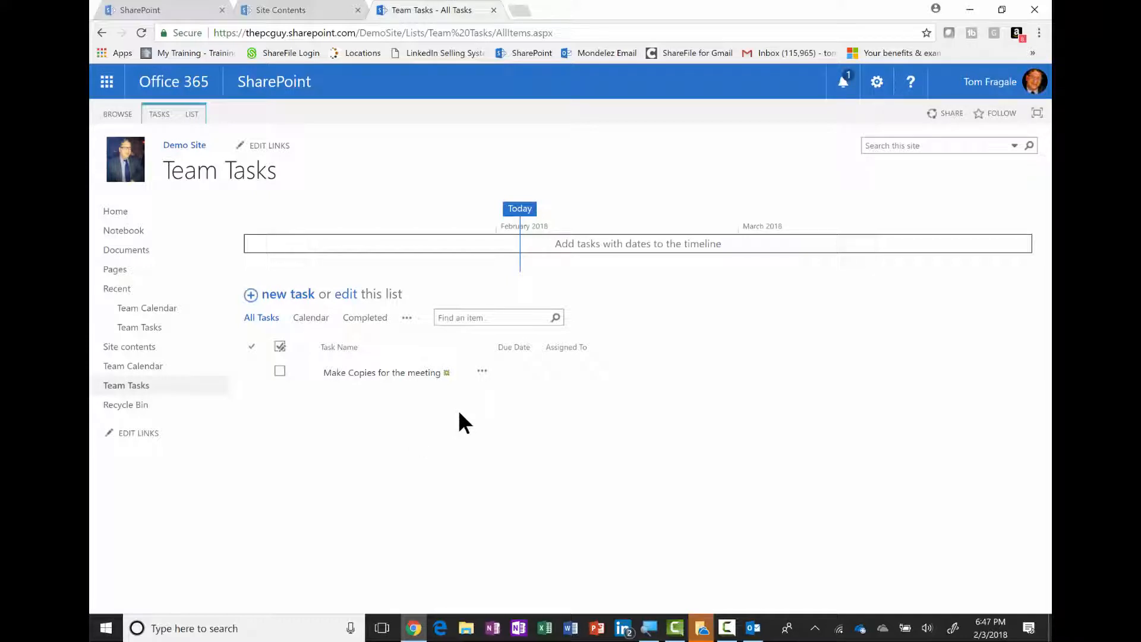
{"action": "mouse_move", "coordinate": [291, 226]}
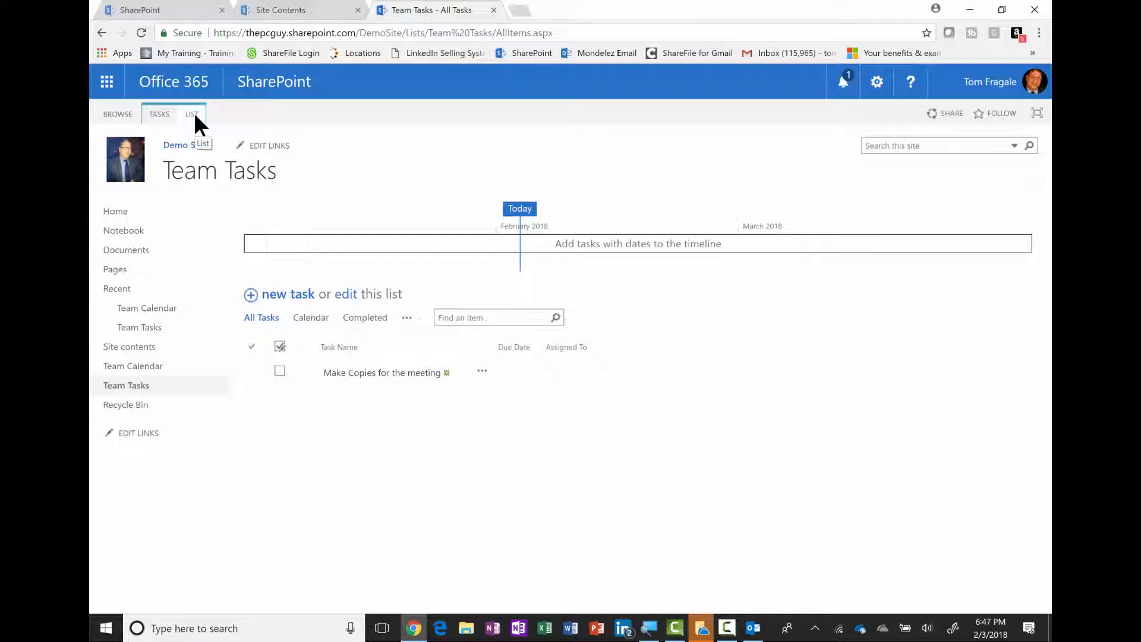
{"action": "mouse_move", "coordinate": [193, 115]}
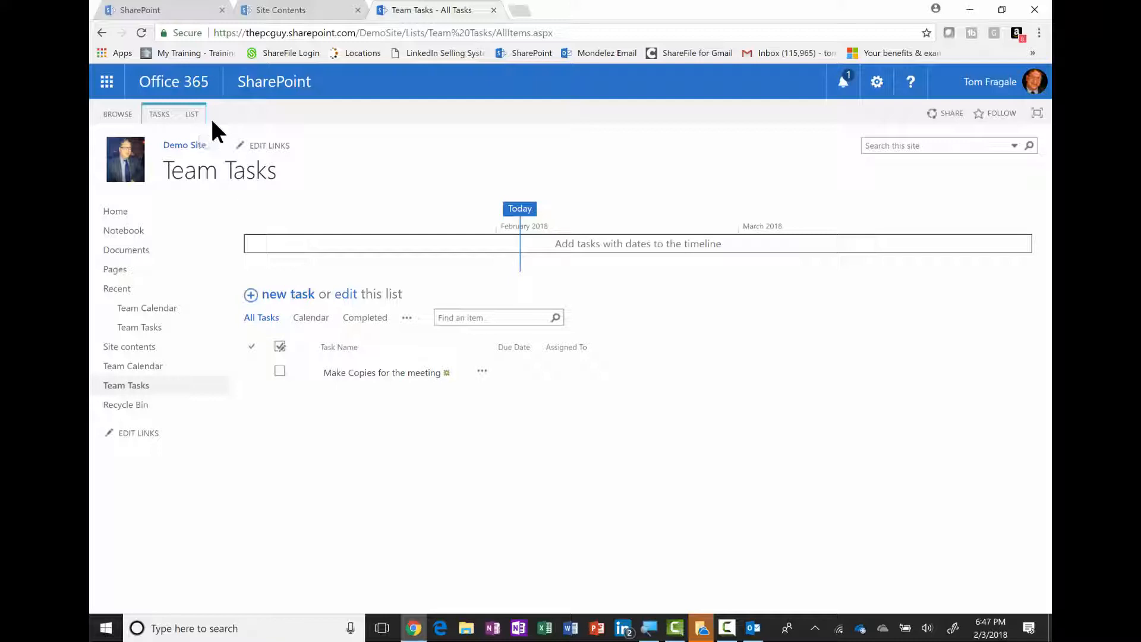
{"action": "mouse_move", "coordinate": [211, 127]}
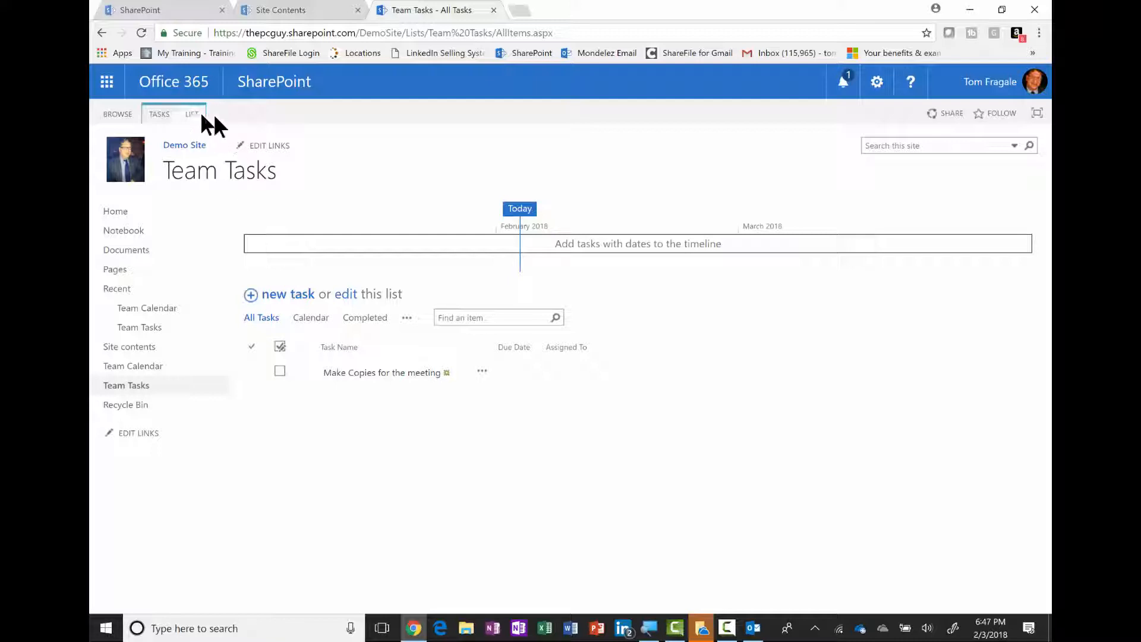
{"action": "mouse_move", "coordinate": [877, 82]}
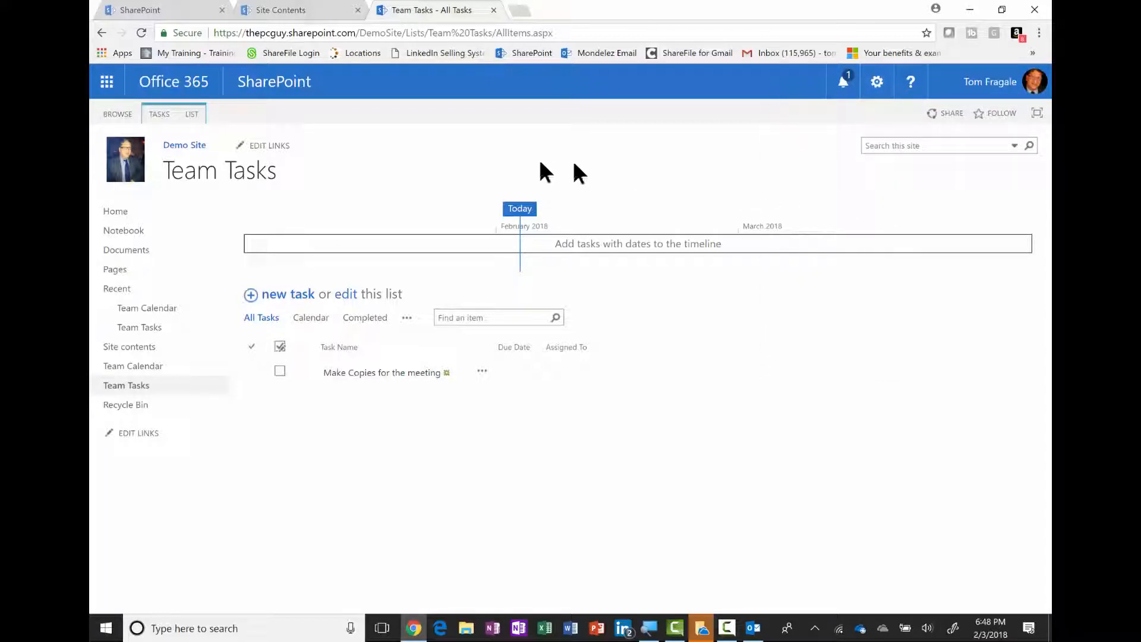
{"action": "mouse_move", "coordinate": [196, 150]}
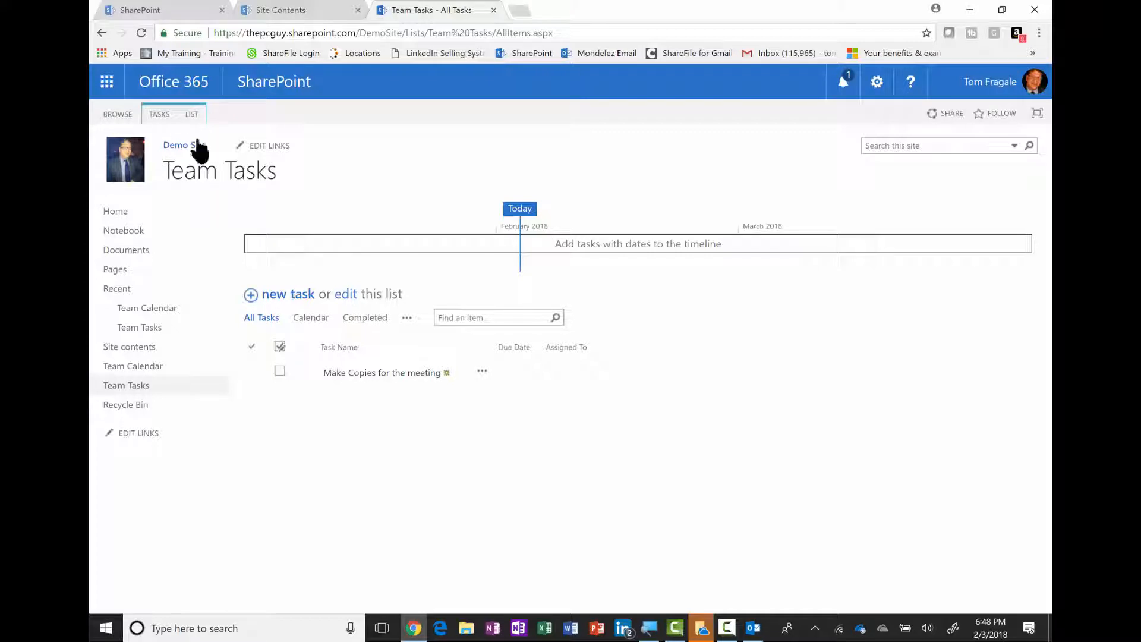
- From the LIST ribbon, connect Team Tasks to Outlook and allow Outlook 2016 to open
{"action": "left_click", "coordinate": [191, 114]}
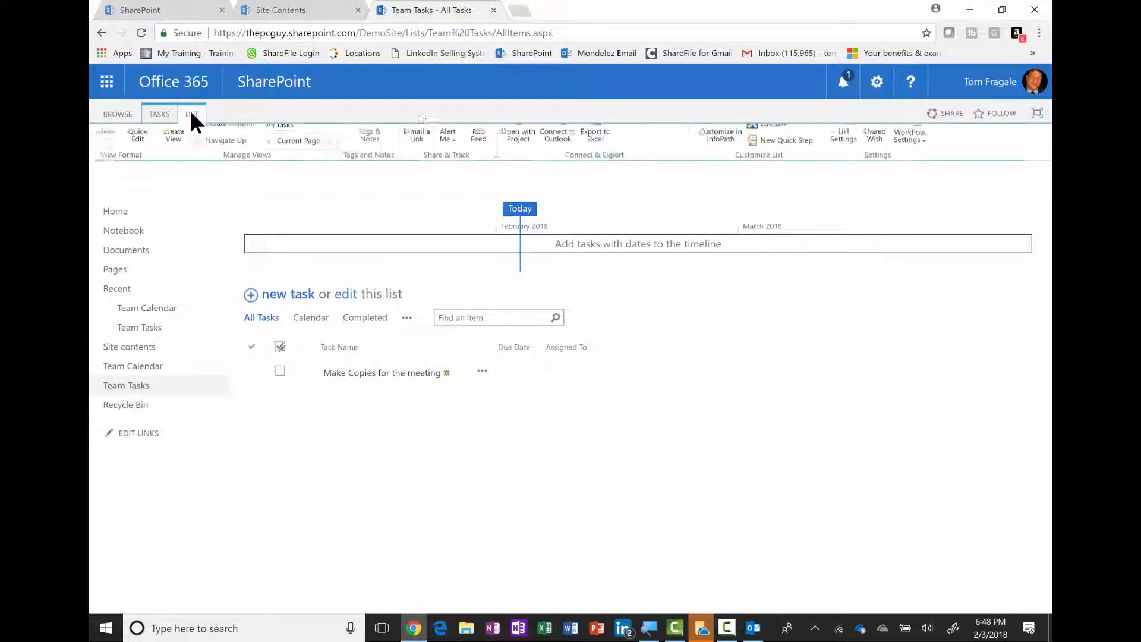
{"action": "left_click", "coordinate": [192, 114]}
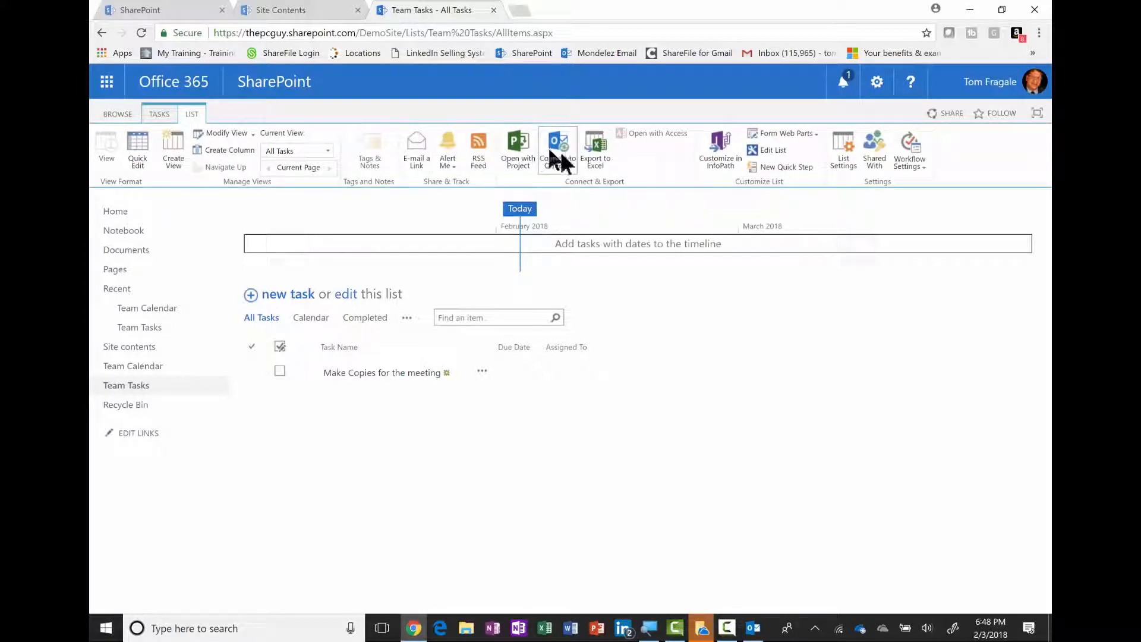
{"action": "mouse_move", "coordinate": [557, 150]}
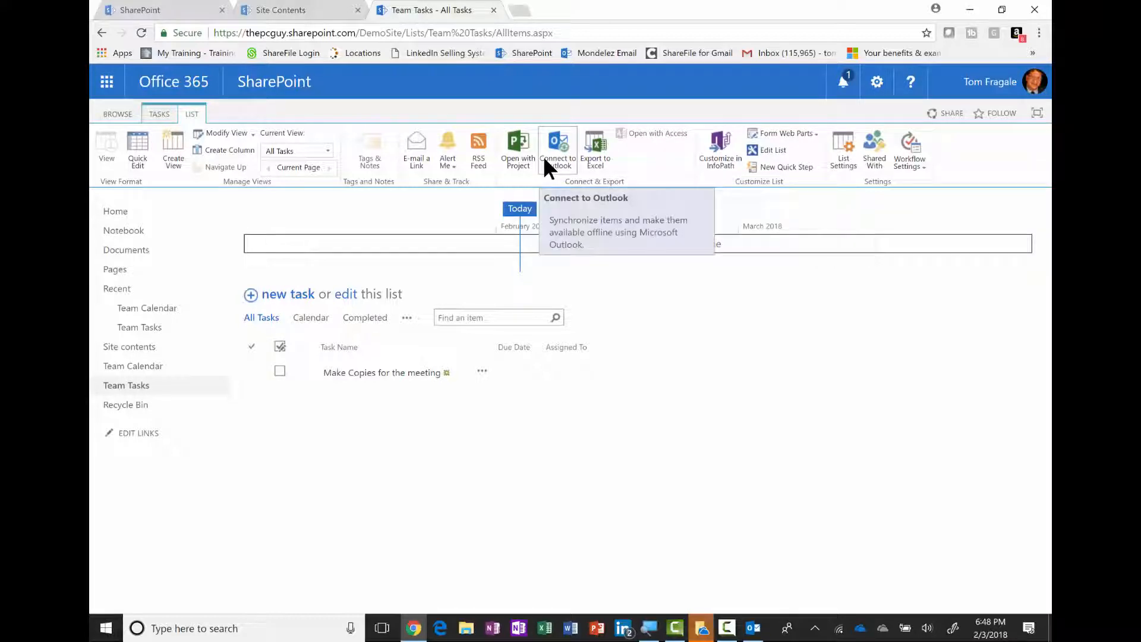
{"action": "left_click", "coordinate": [556, 150]}
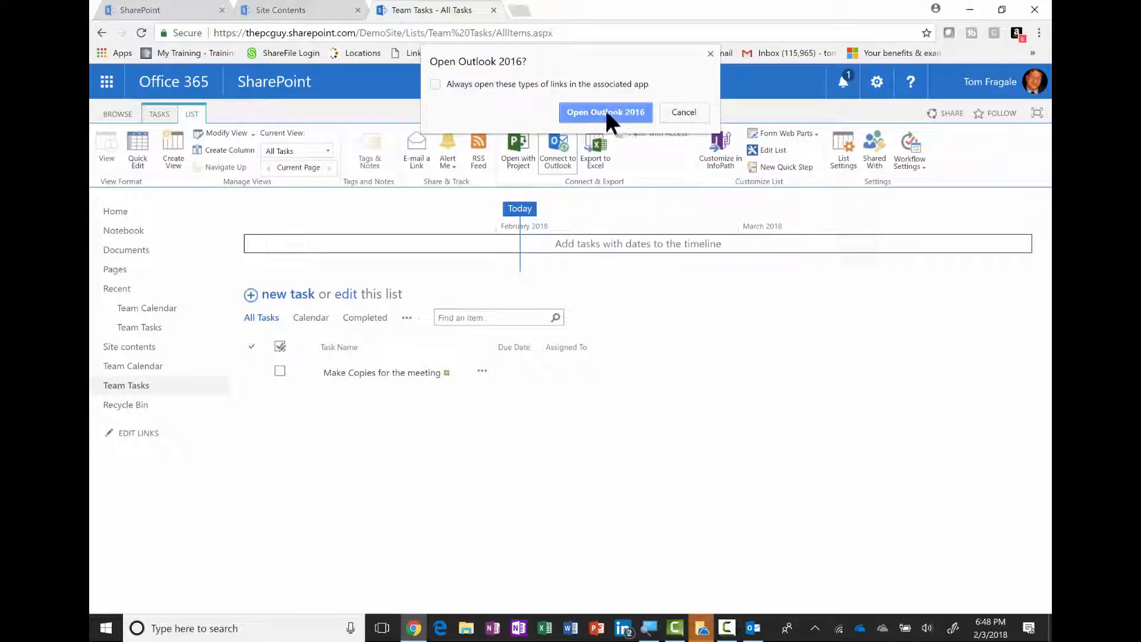
{"action": "left_click", "coordinate": [606, 112]}
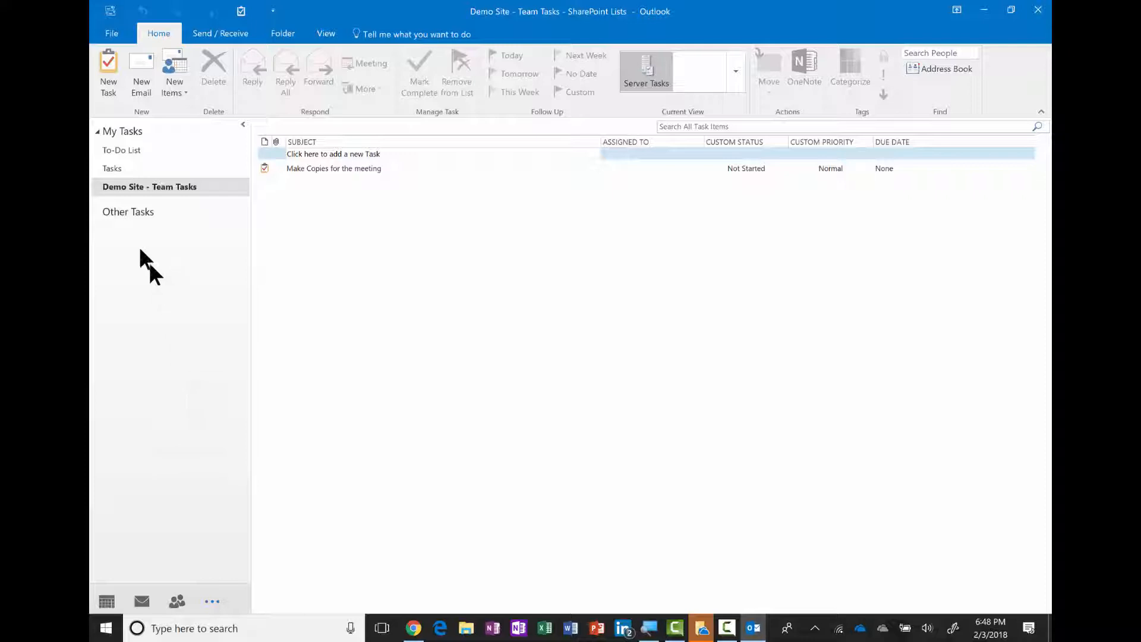
- Compare personal Tasks with Demo Site - Team Tasks showing the synced task
{"action": "left_click", "coordinate": [112, 167]}
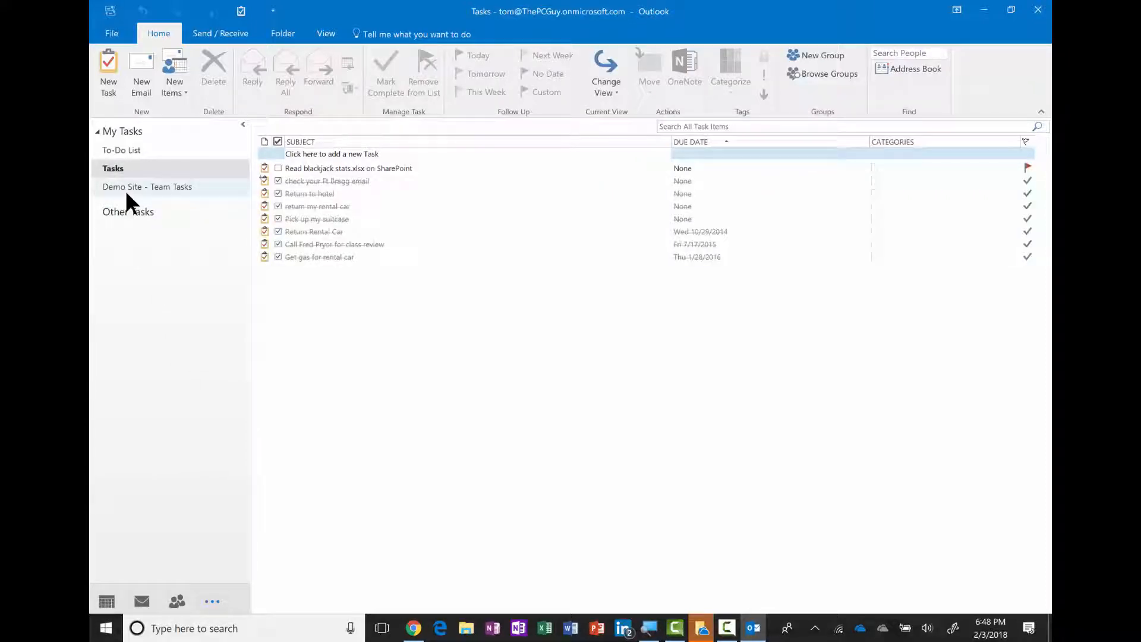
{"action": "left_click", "coordinate": [147, 187]}
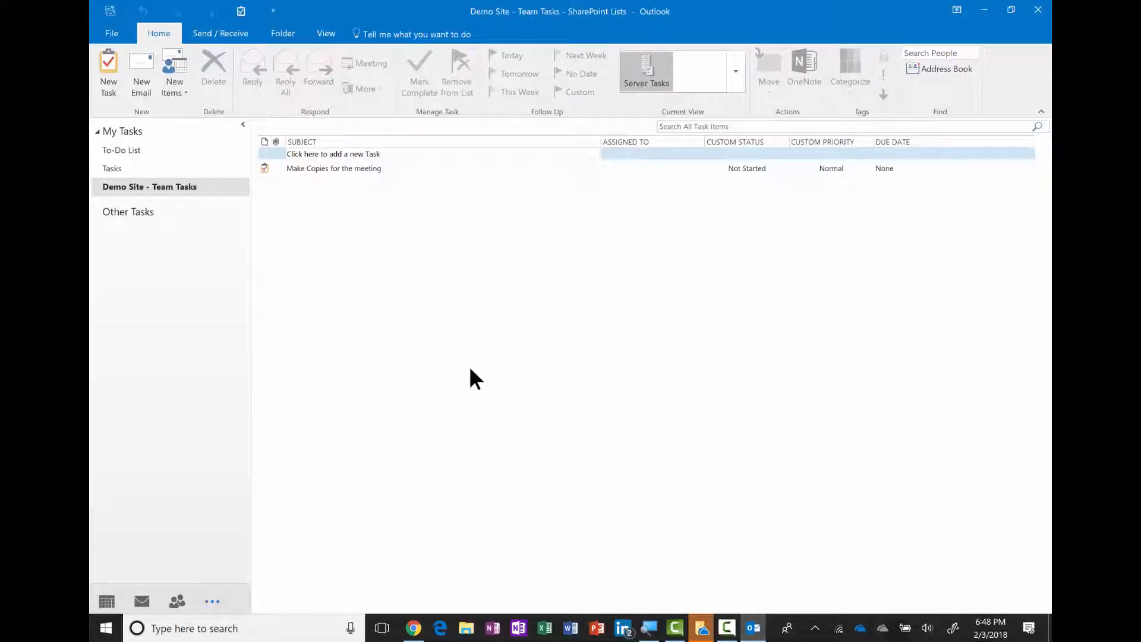
{"action": "mouse_move", "coordinate": [479, 391]}
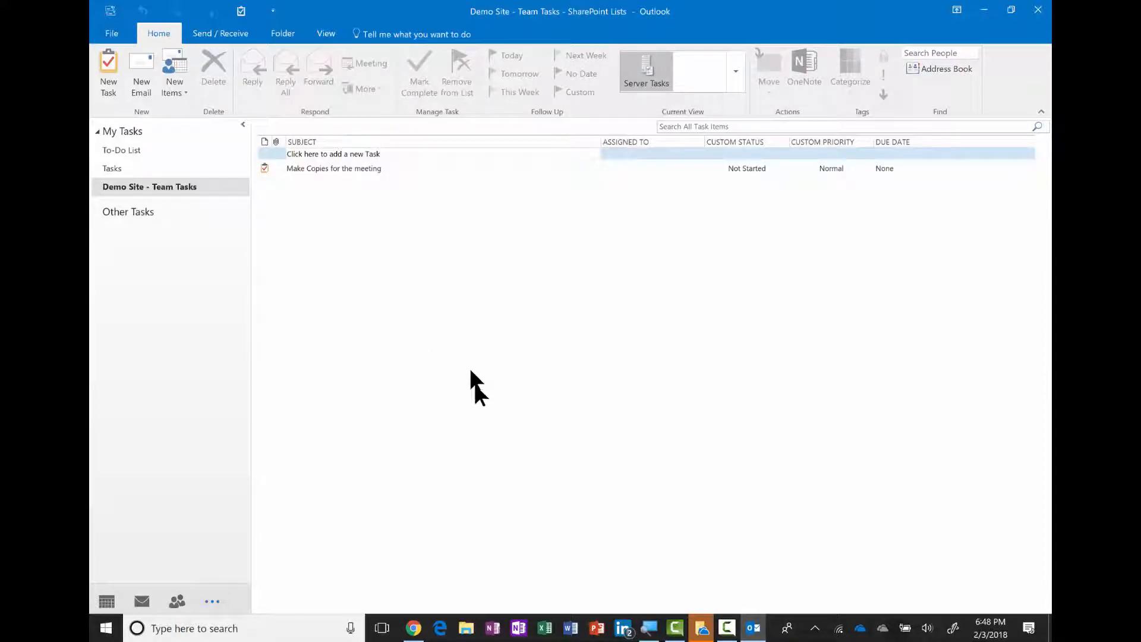
{"action": "mouse_move", "coordinate": [479, 393]}
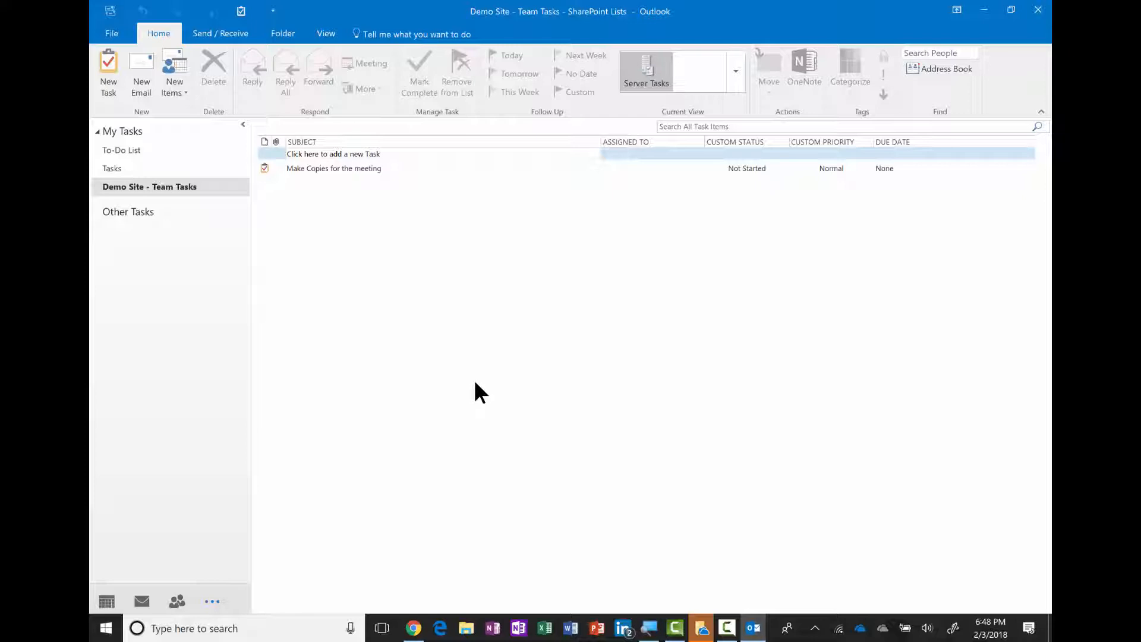
{"action": "mouse_move", "coordinate": [429, 605]}
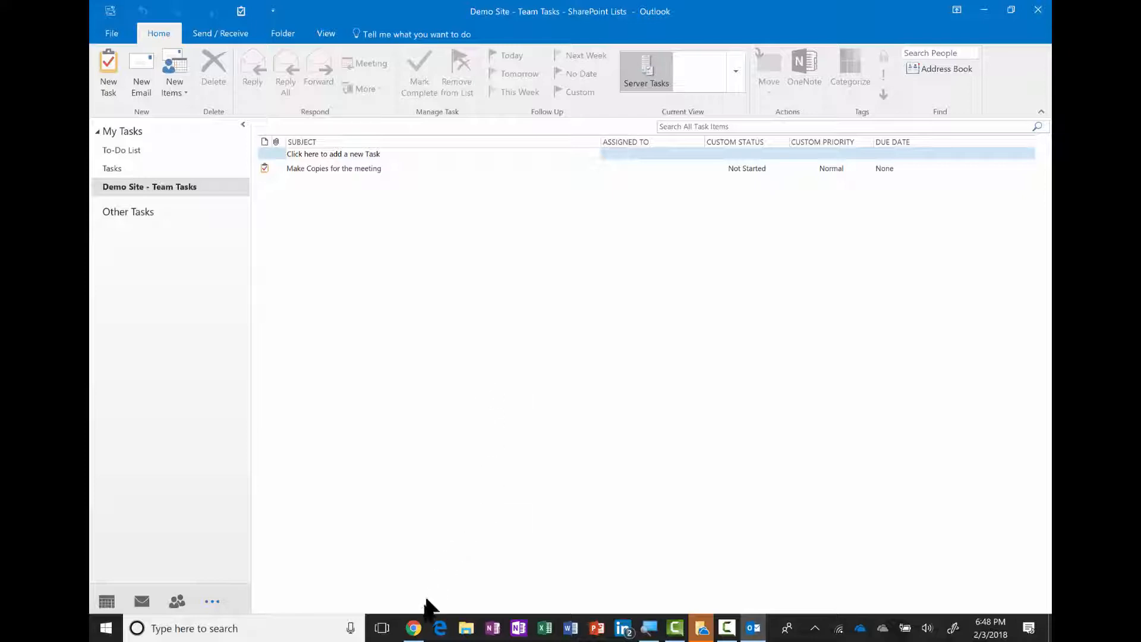